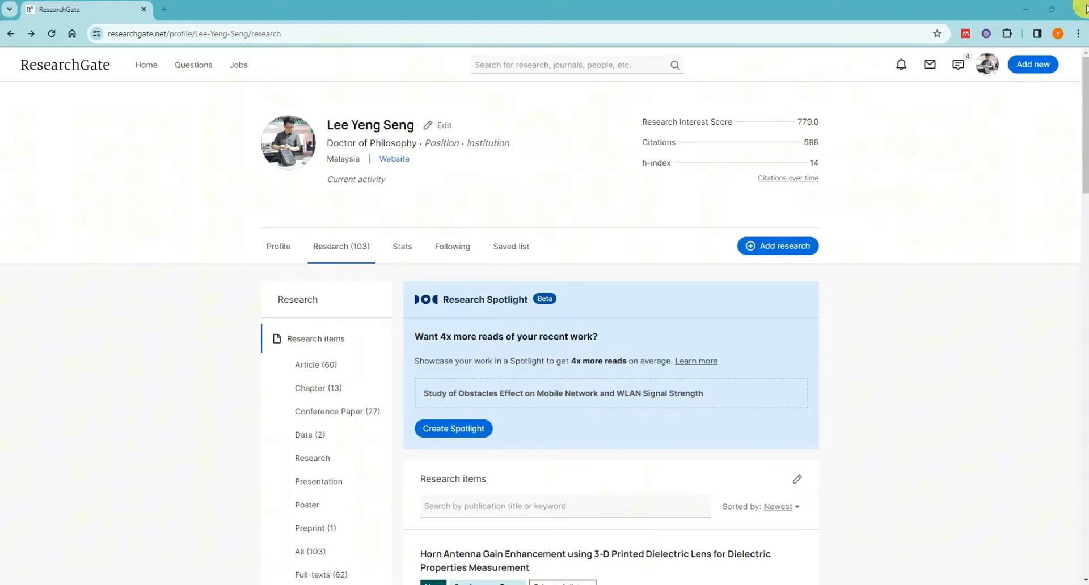
pyautogui.moveTo(181, 69)
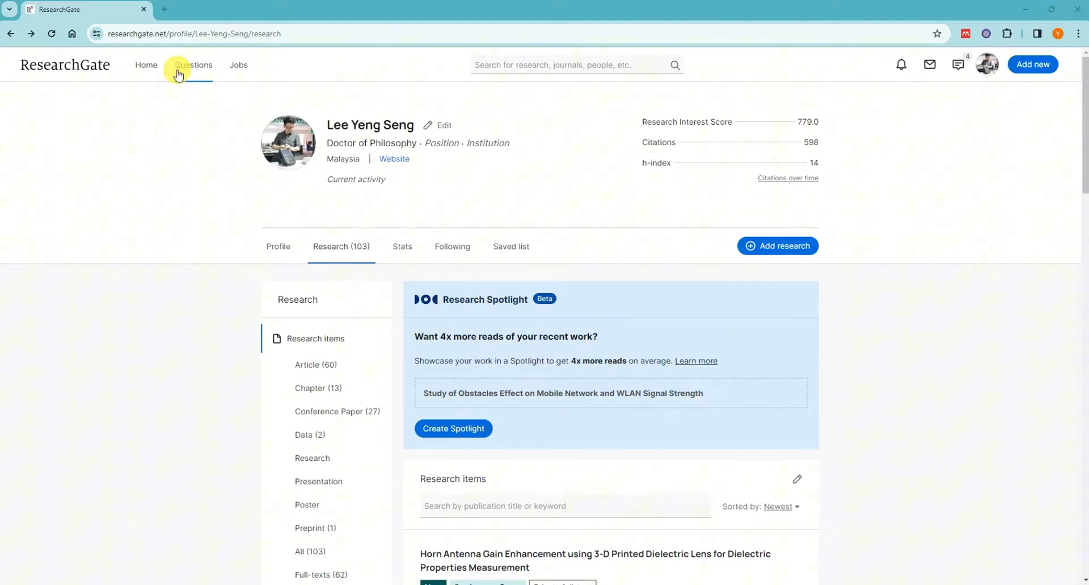
pyautogui.moveTo(117, 86)
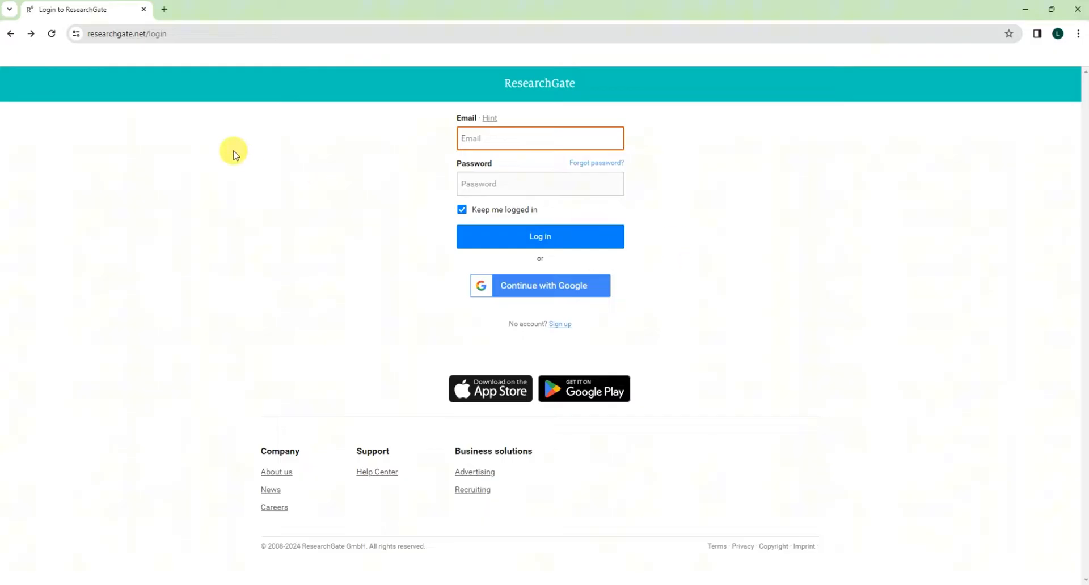
# Go to researchgate.net in a new tab and start 'Join for free' sign-up.
pyautogui.click(156, 34)
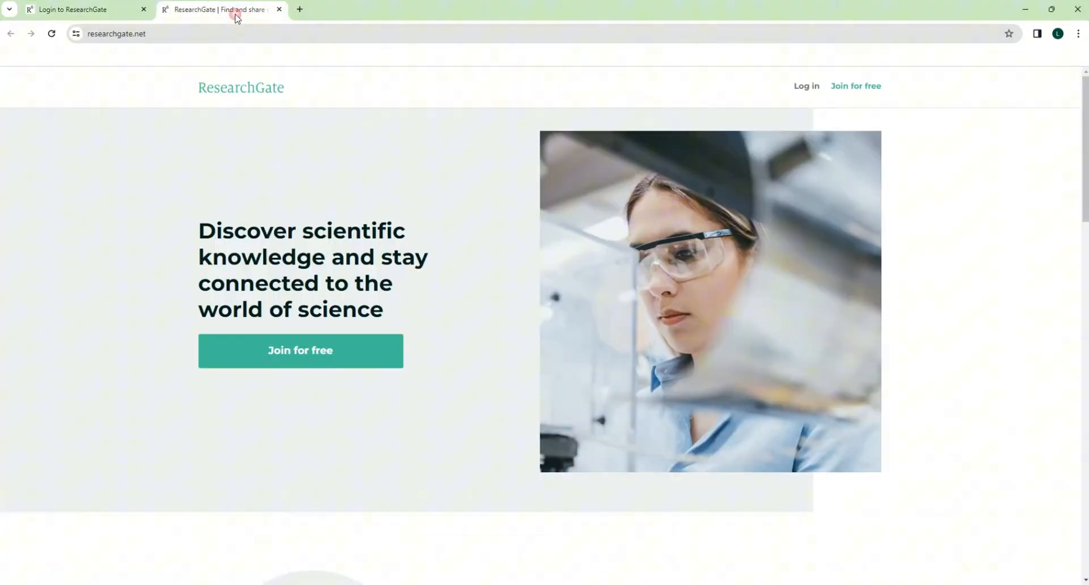
pyautogui.moveTo(853, 88)
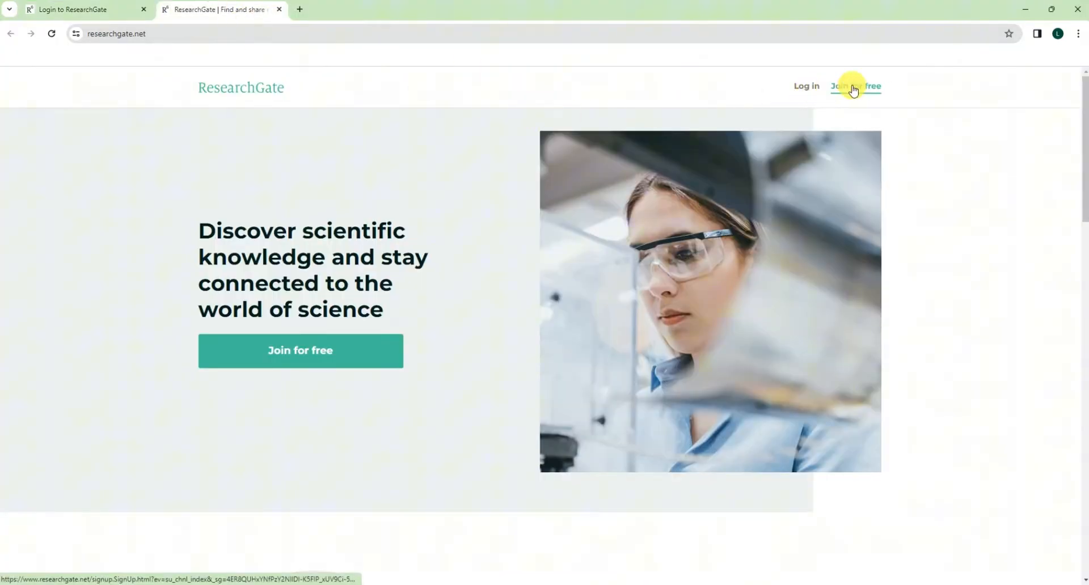
pyautogui.click(855, 87)
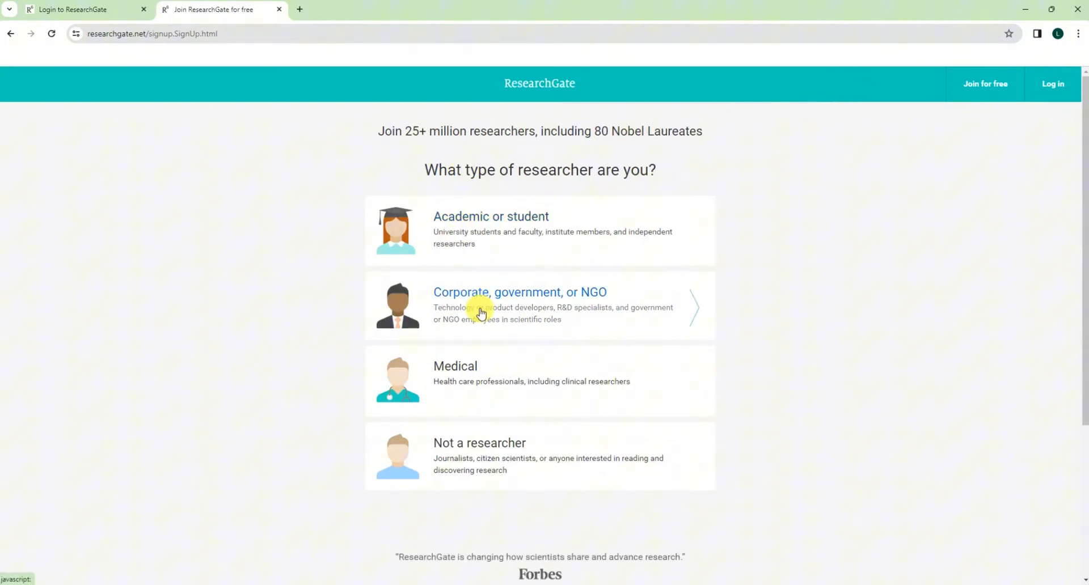
pyautogui.moveTo(458, 386)
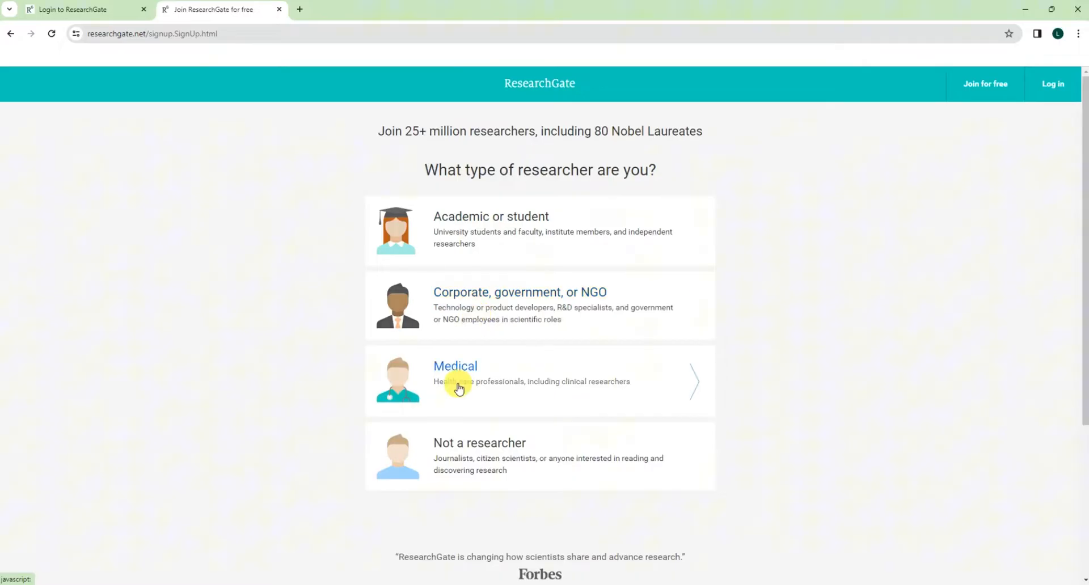
pyautogui.moveTo(487, 456)
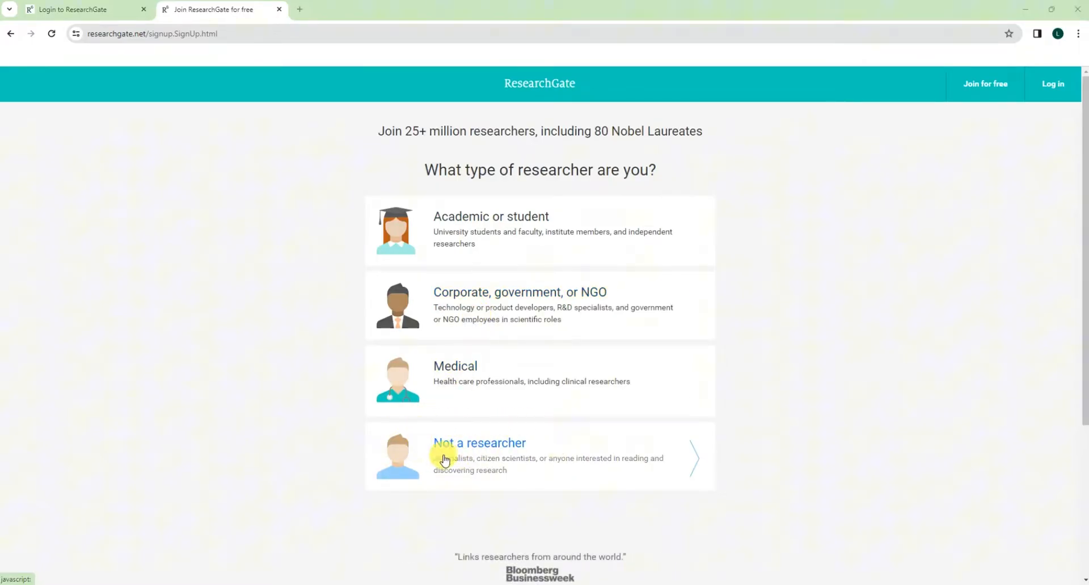
pyautogui.moveTo(565, 455)
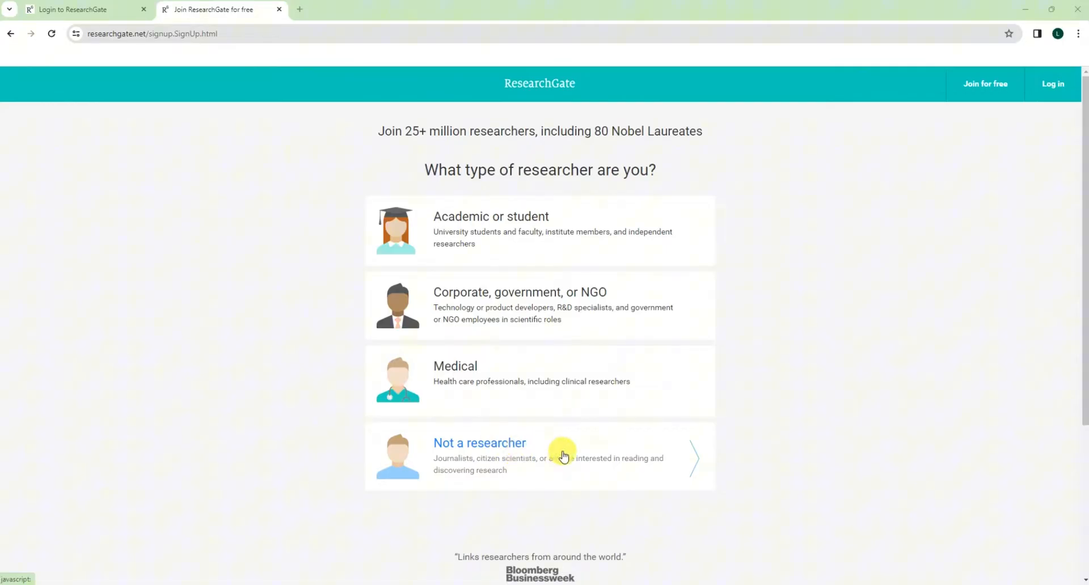
pyautogui.moveTo(512, 233)
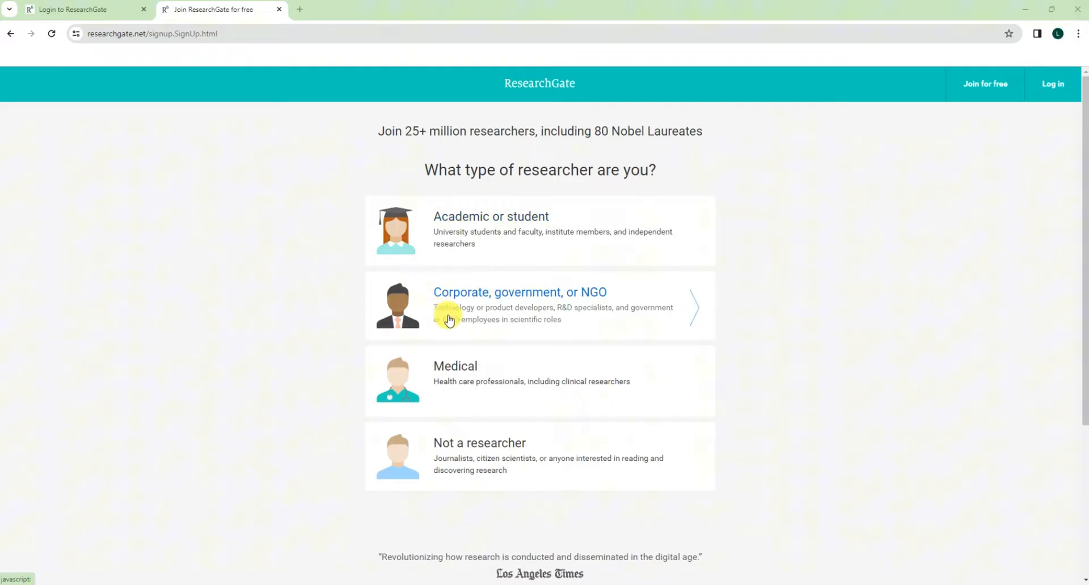
pyautogui.moveTo(492, 458)
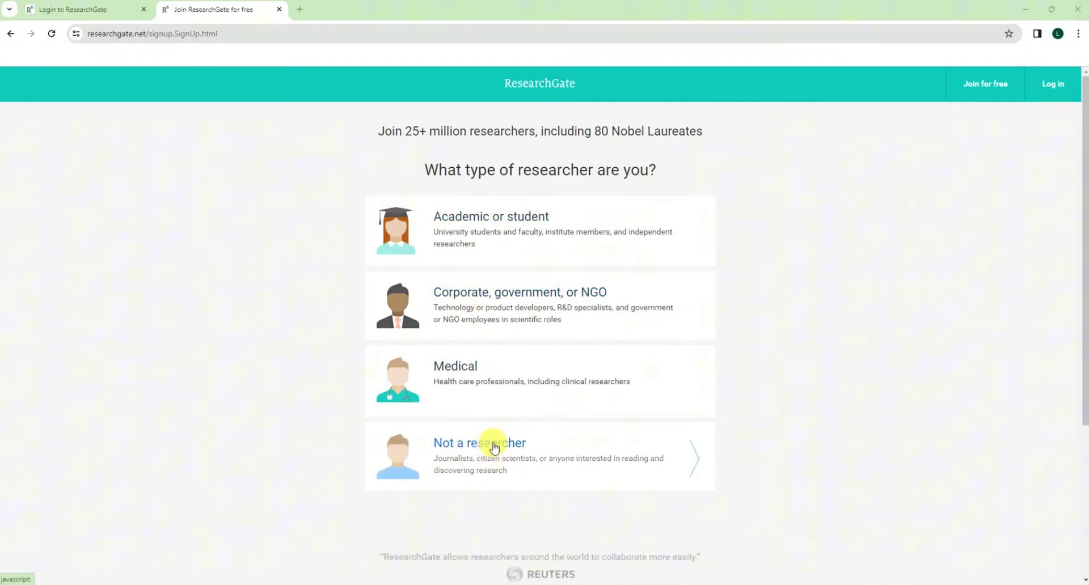
# Choose 'Not a researcher', then continue under 'Yes, my work is scientific'.
pyautogui.click(493, 447)
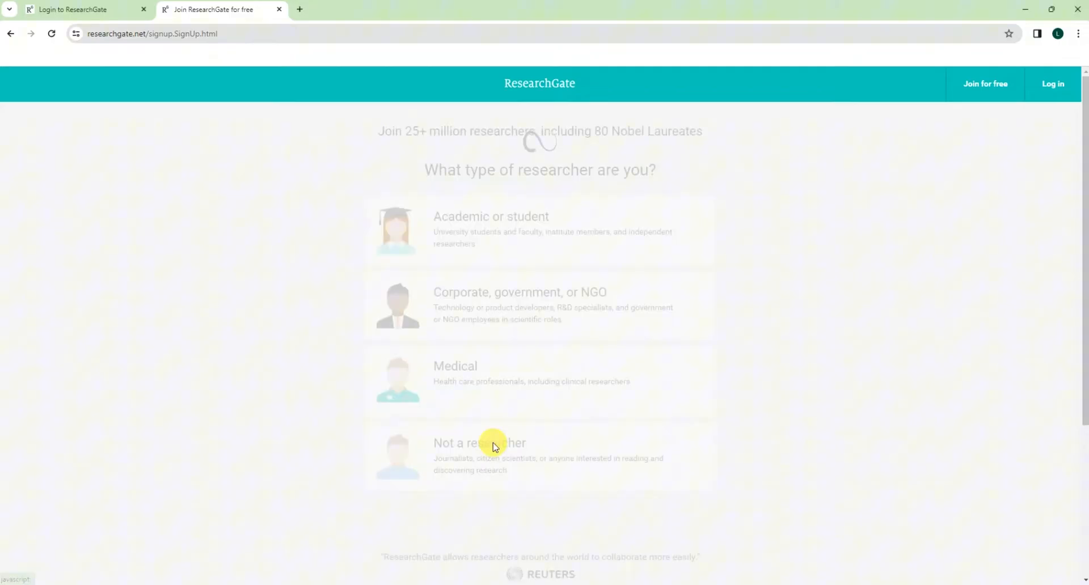
pyautogui.click(478, 443)
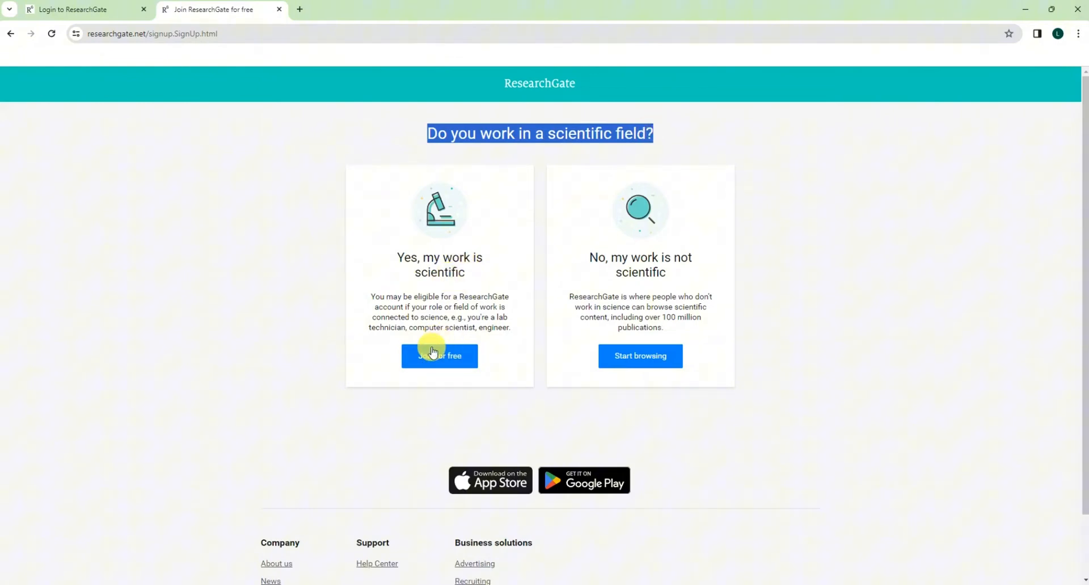
pyautogui.moveTo(667, 340)
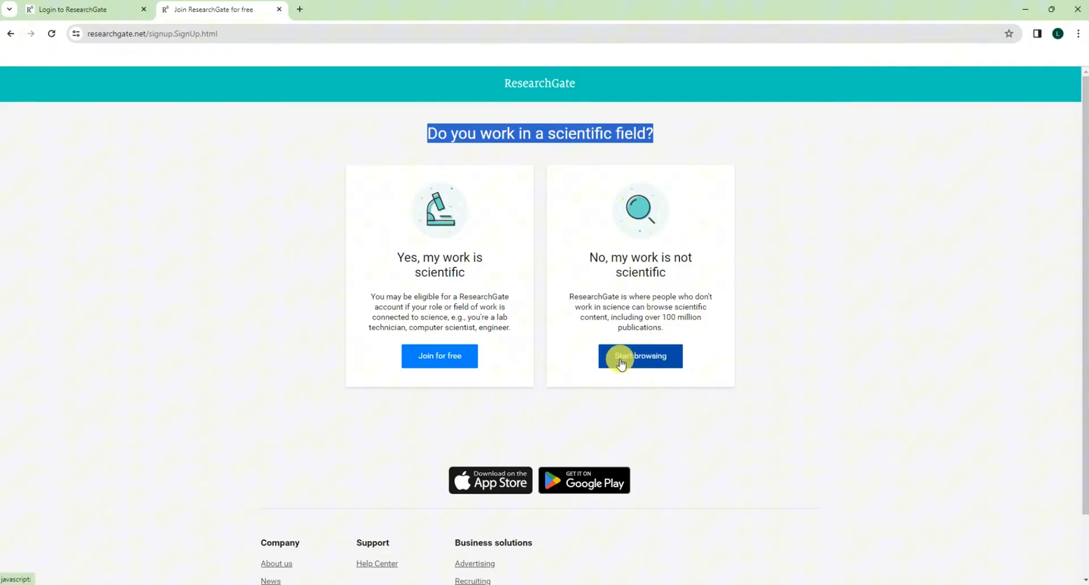
pyautogui.moveTo(440, 357)
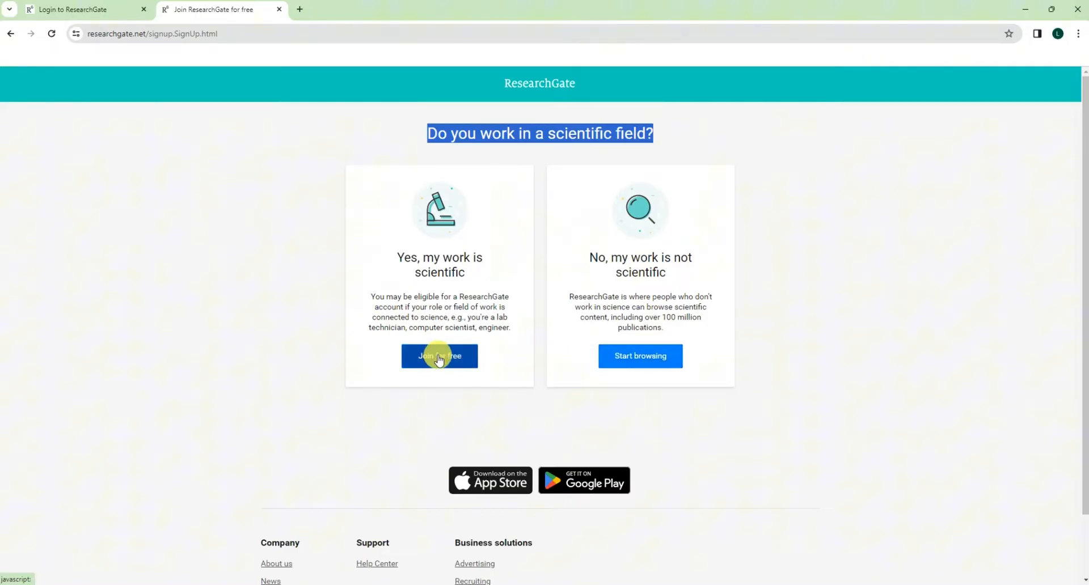
pyautogui.click(439, 355)
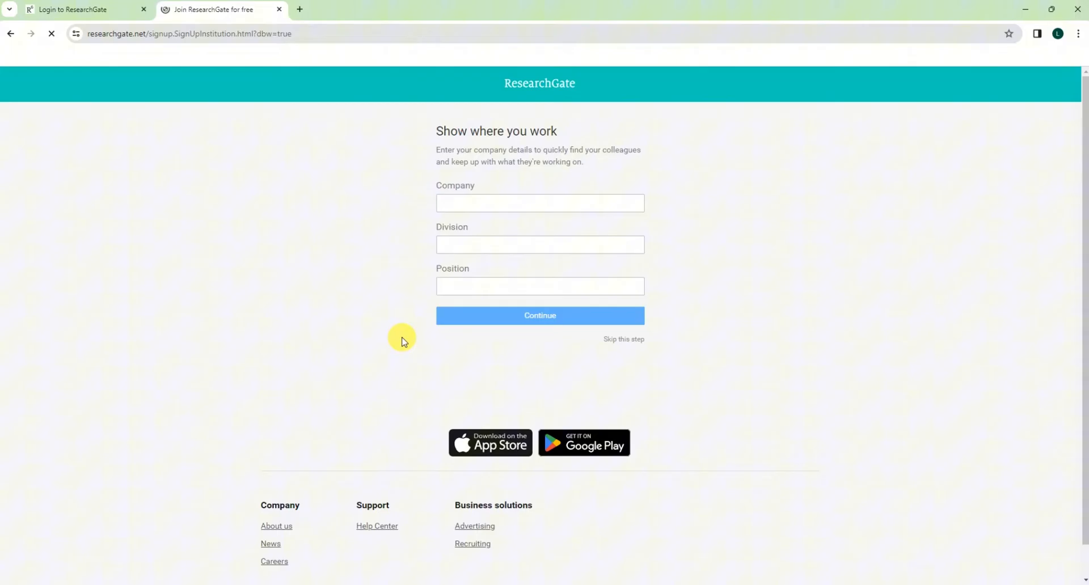
# Skip the company step and fill first name, last name and a personal email starting 'lys'.
pyautogui.click(539, 203)
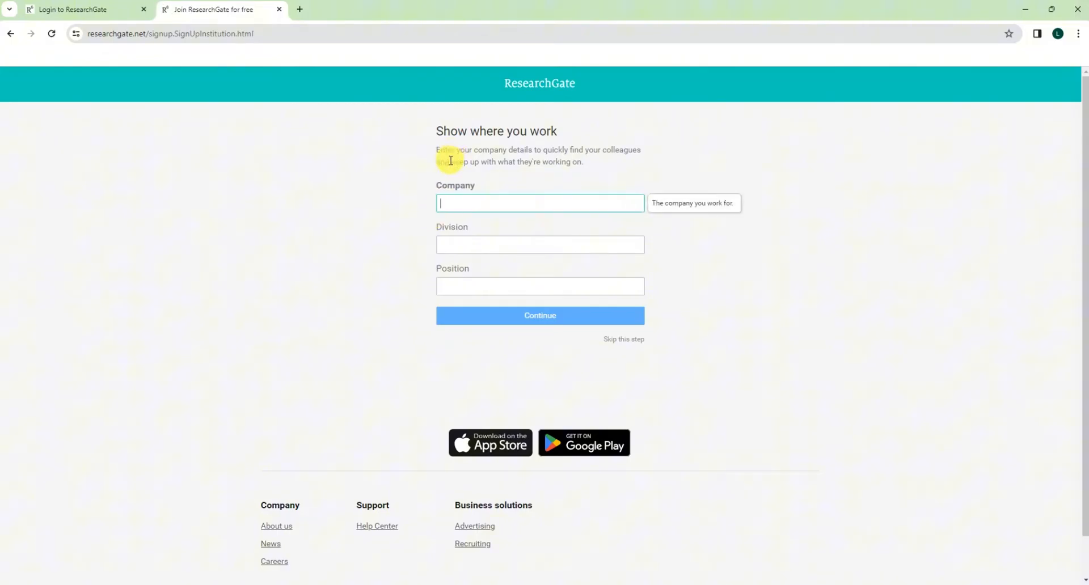
pyautogui.moveTo(630, 369)
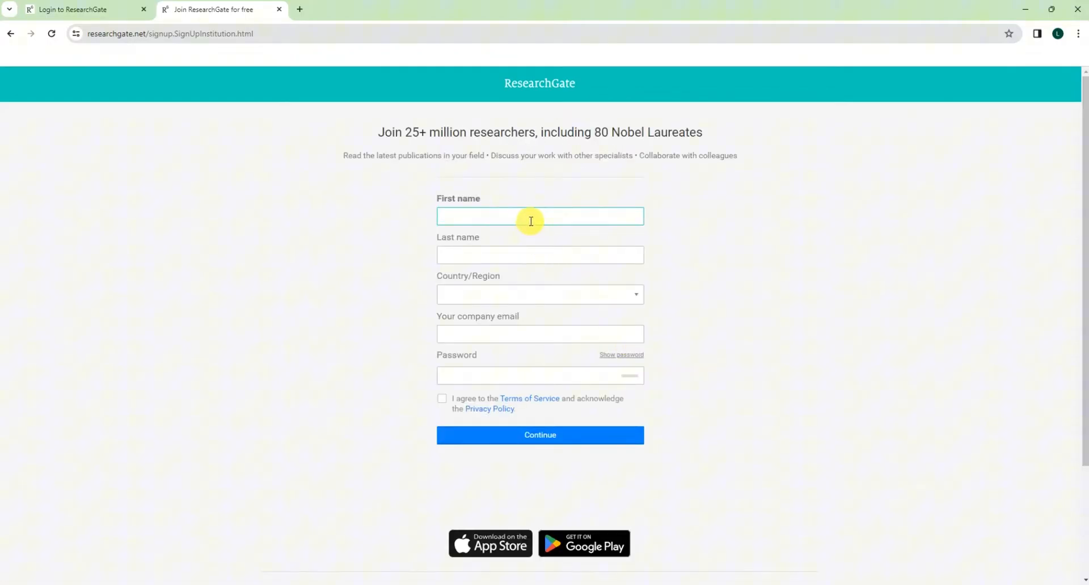
pyautogui.click(540, 333)
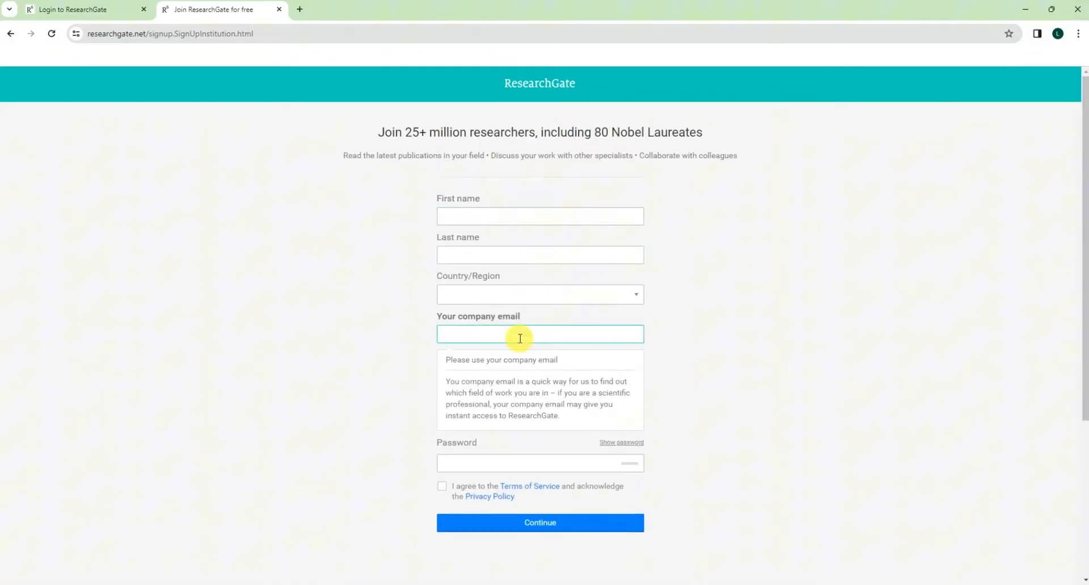
pyautogui.write('Y')
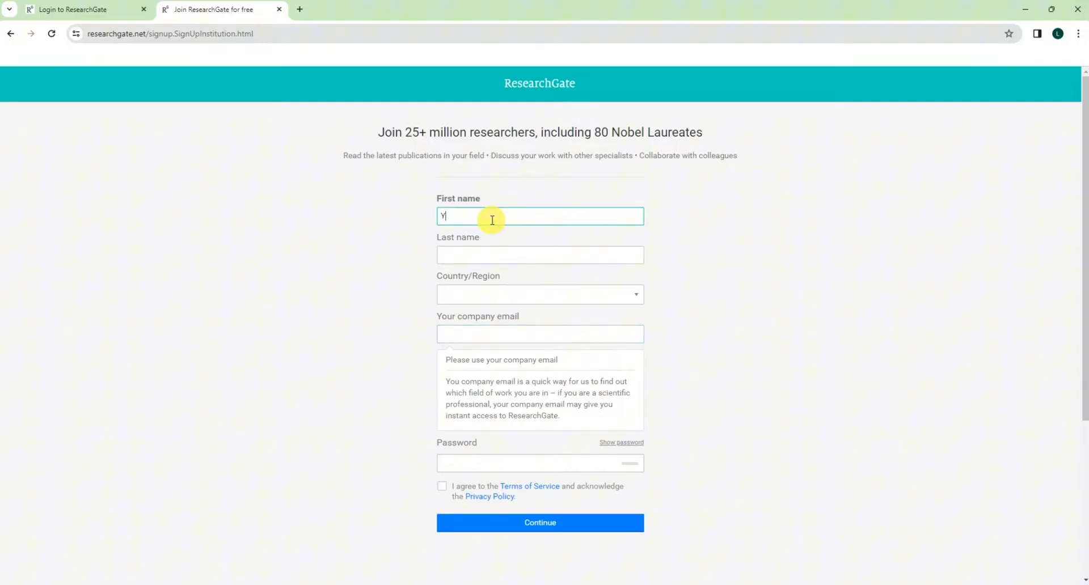
pyautogui.write('L')
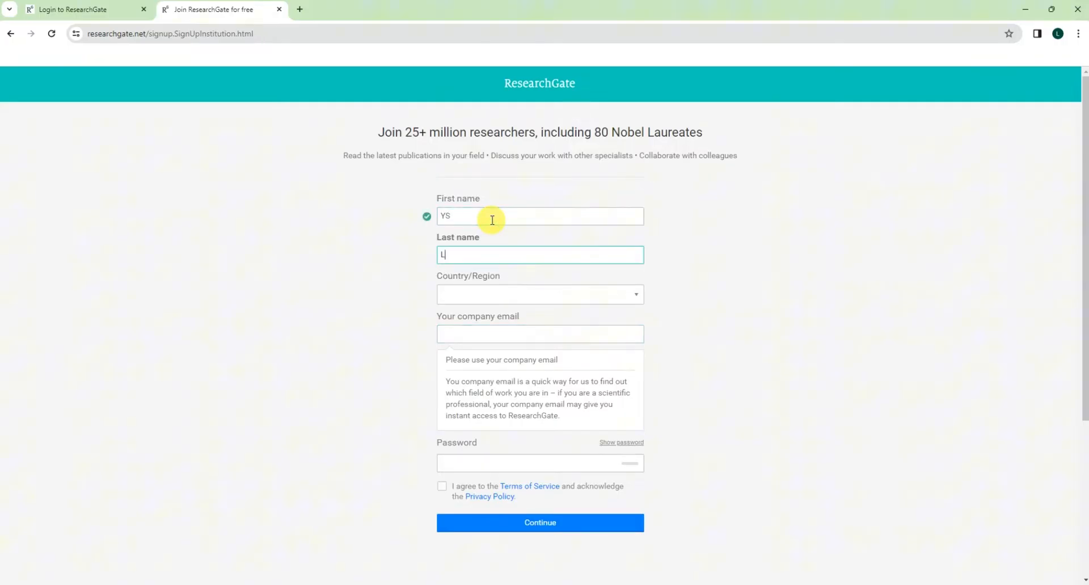
pyautogui.write('EE')
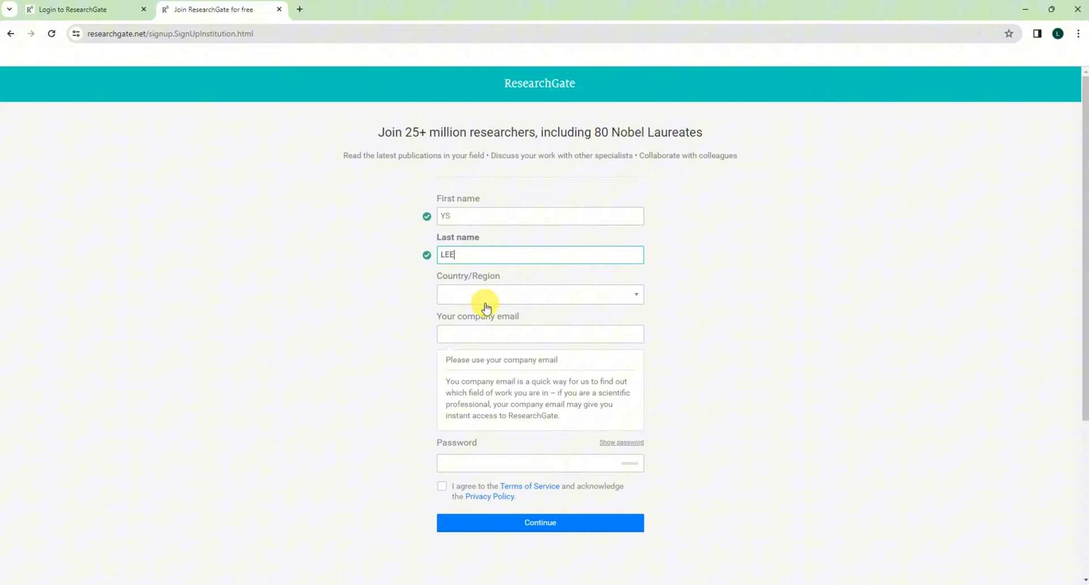
pyautogui.click(539, 334)
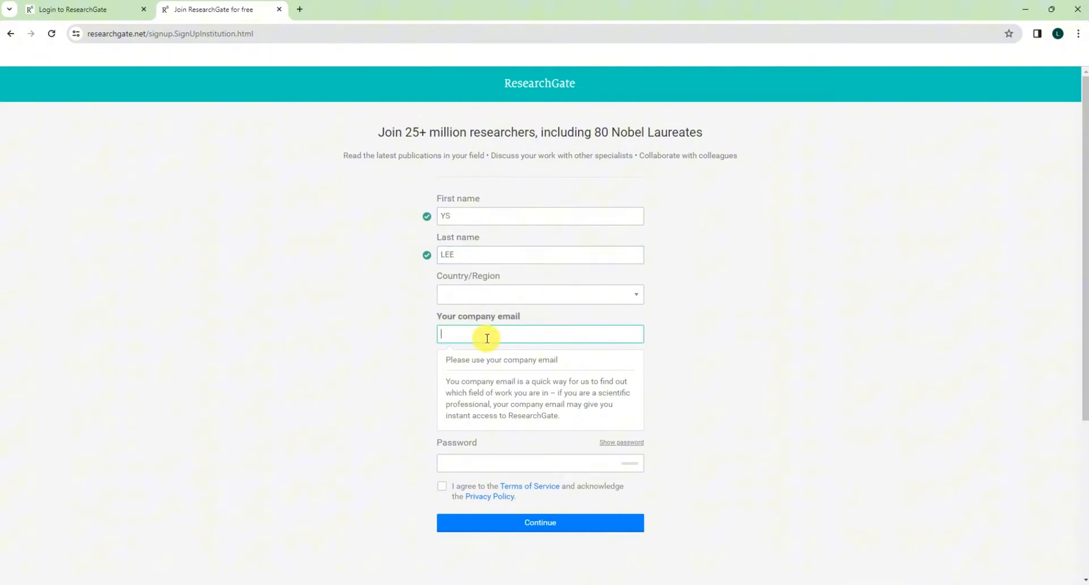
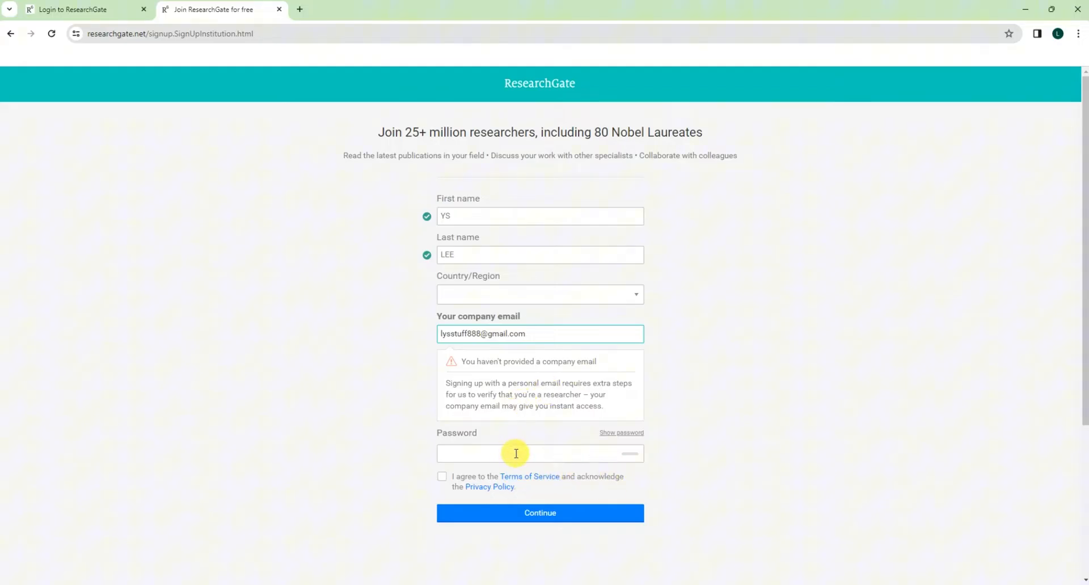
pyautogui.moveTo(528, 467)
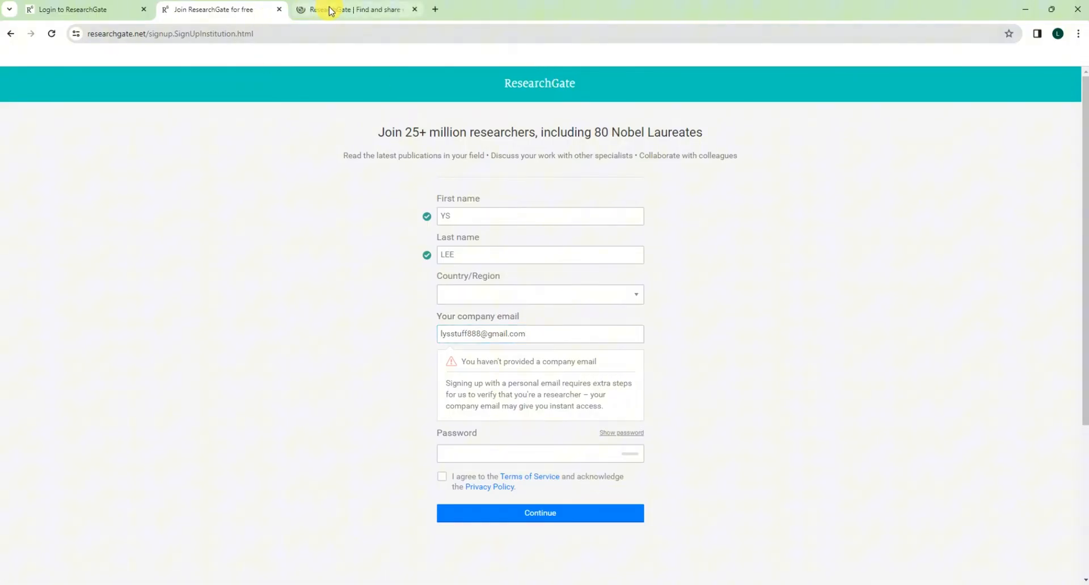
# From the home page footer, reach the Help Center's Getting Started section.
pyautogui.click(337, 9)
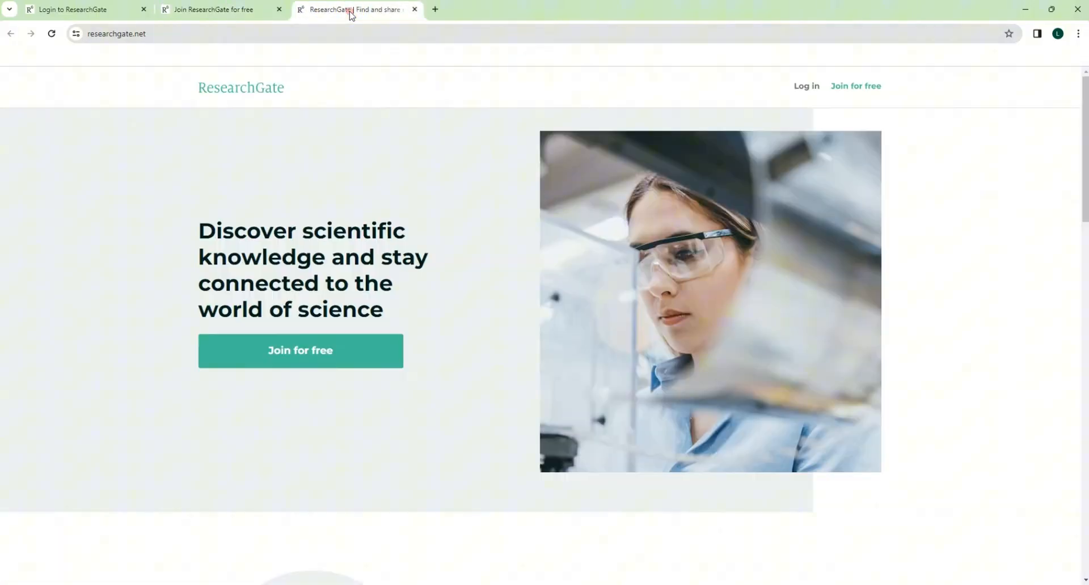
pyautogui.scroll(-3)
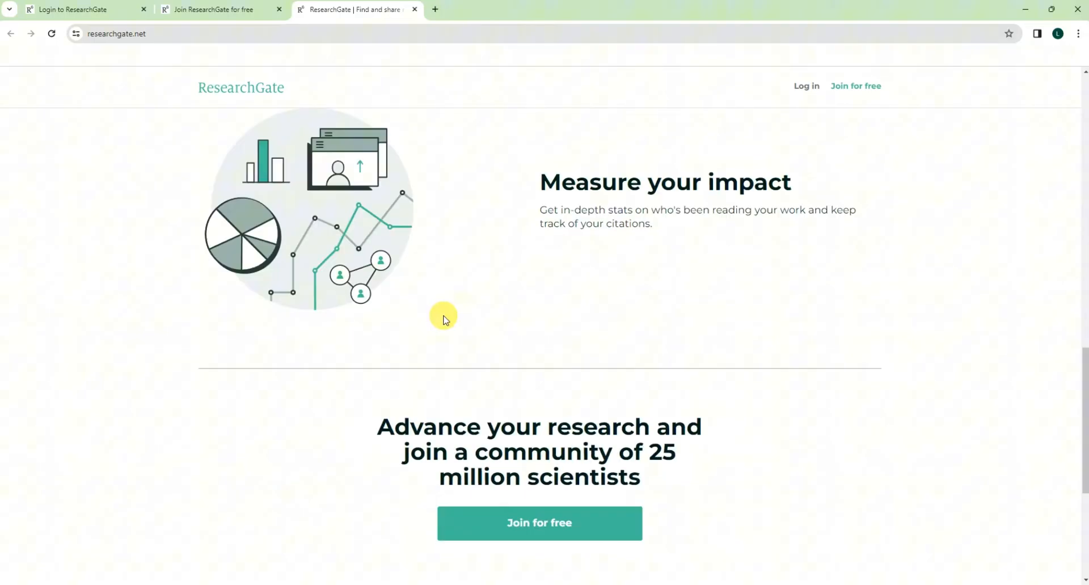
pyautogui.scroll(-3)
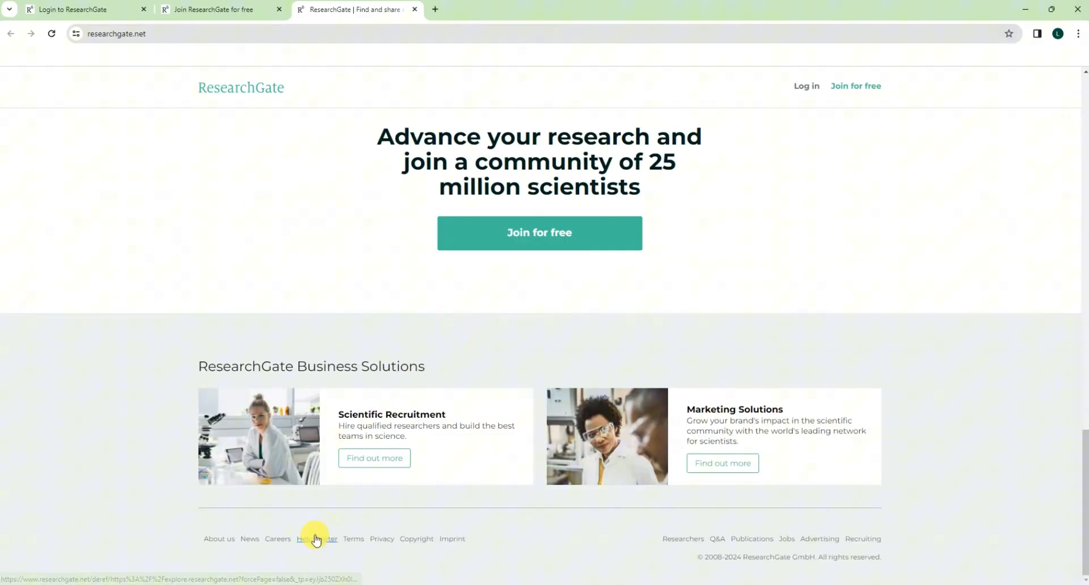
pyautogui.click(318, 539)
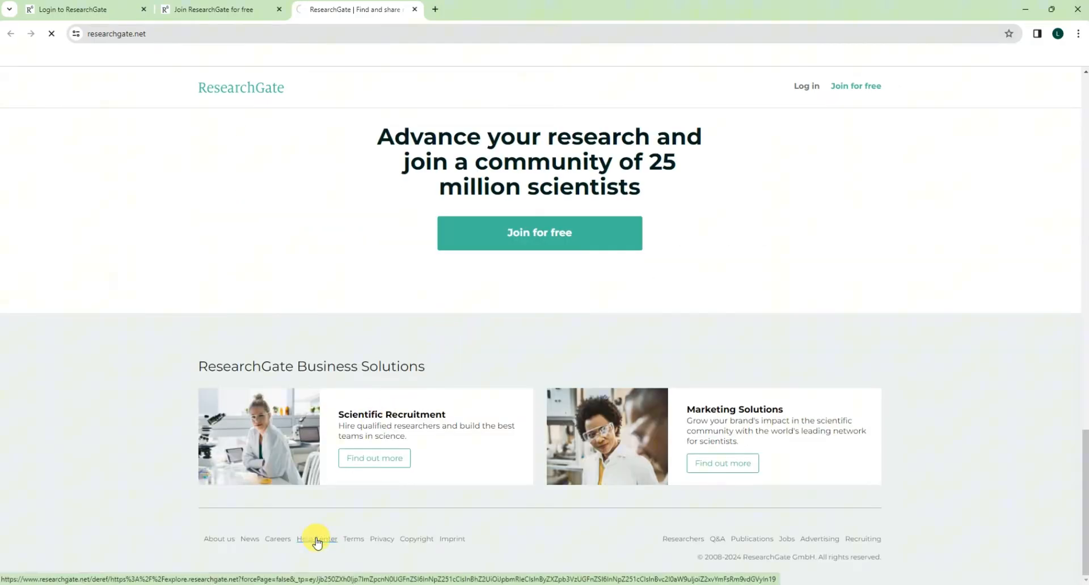
pyautogui.click(317, 539)
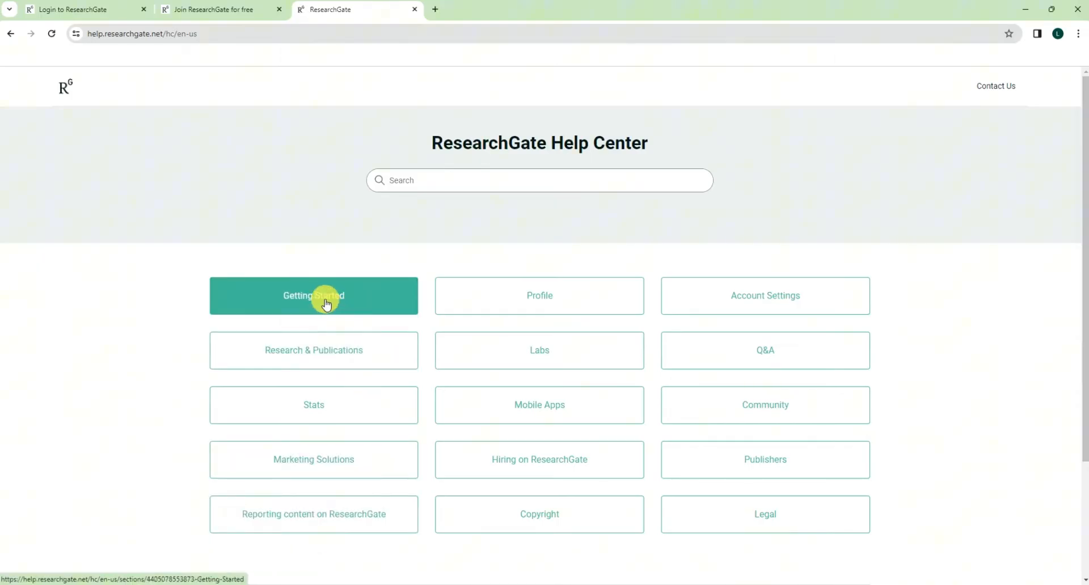
pyautogui.click(327, 301)
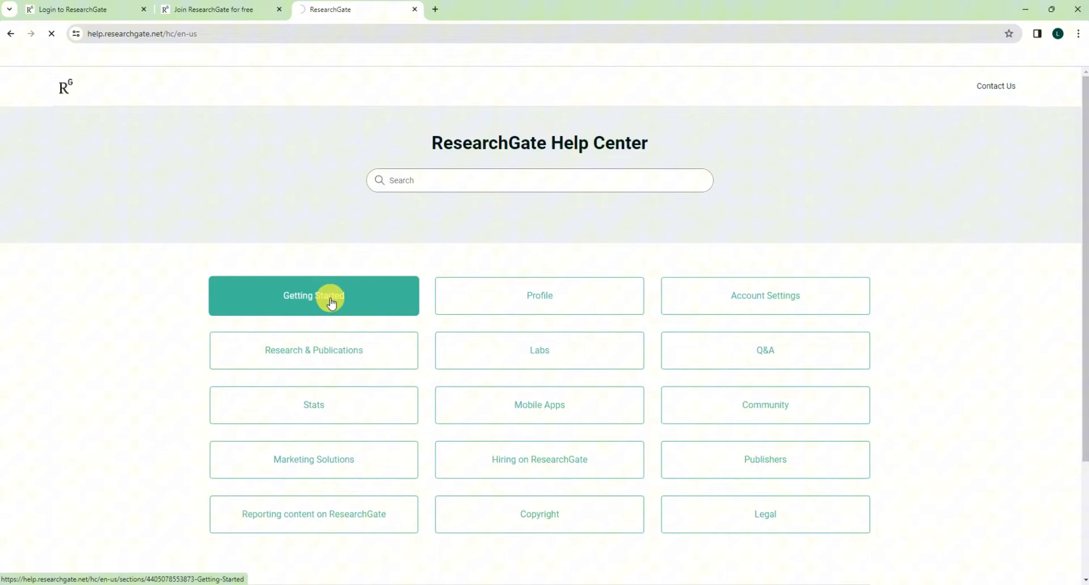
pyautogui.click(326, 302)
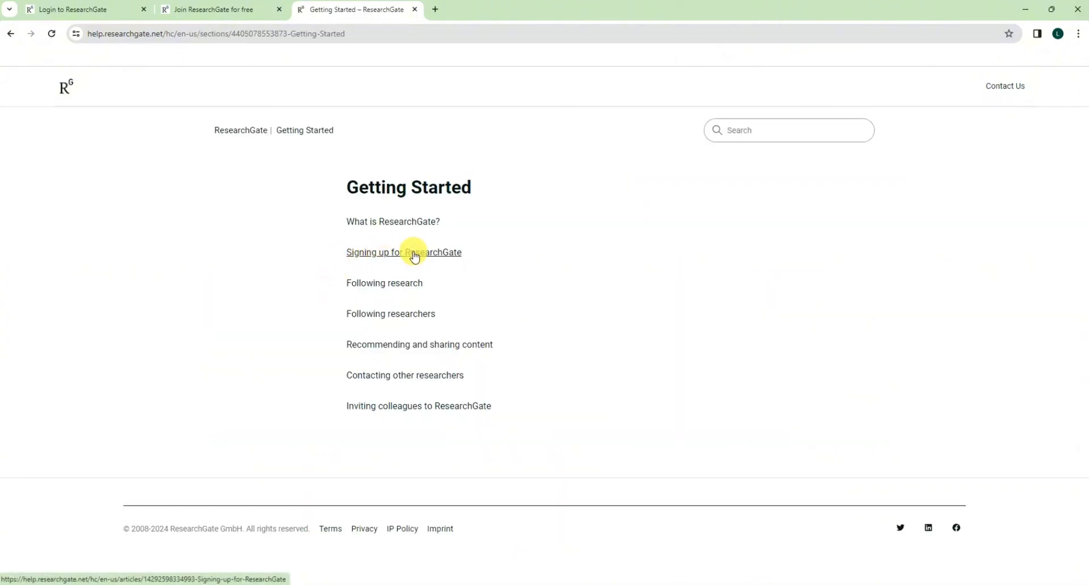
# View the 'Signing up for ResearchGate' article, highlight the institutional email requirement and reach 'My email address isn't recognized'.
pyautogui.click(404, 252)
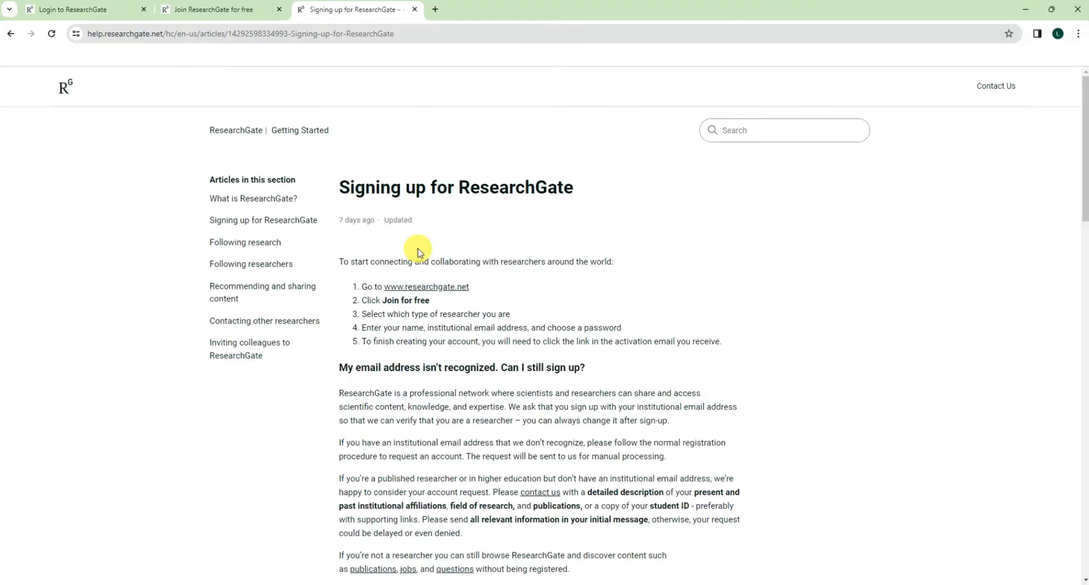
pyautogui.moveTo(379, 212)
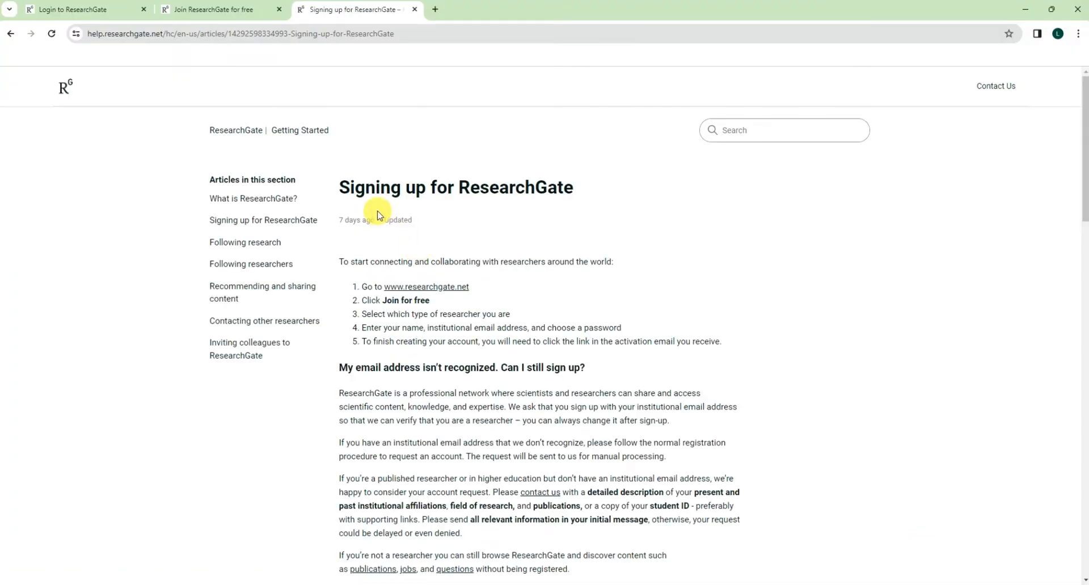
pyautogui.moveTo(349, 187); pyautogui.dragTo(565, 187)
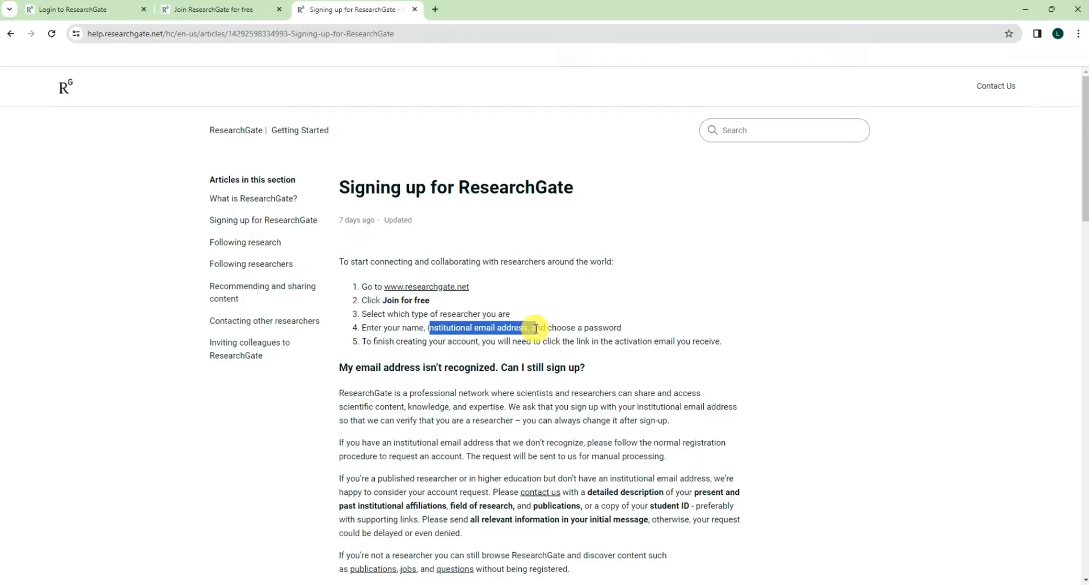
pyautogui.scroll(-3)
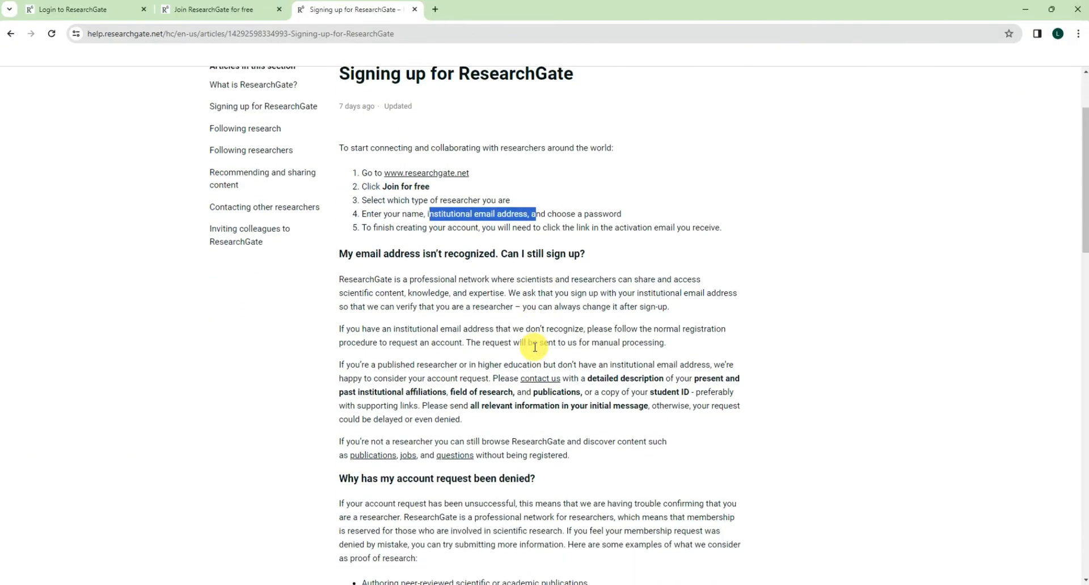
pyautogui.scroll(-3)
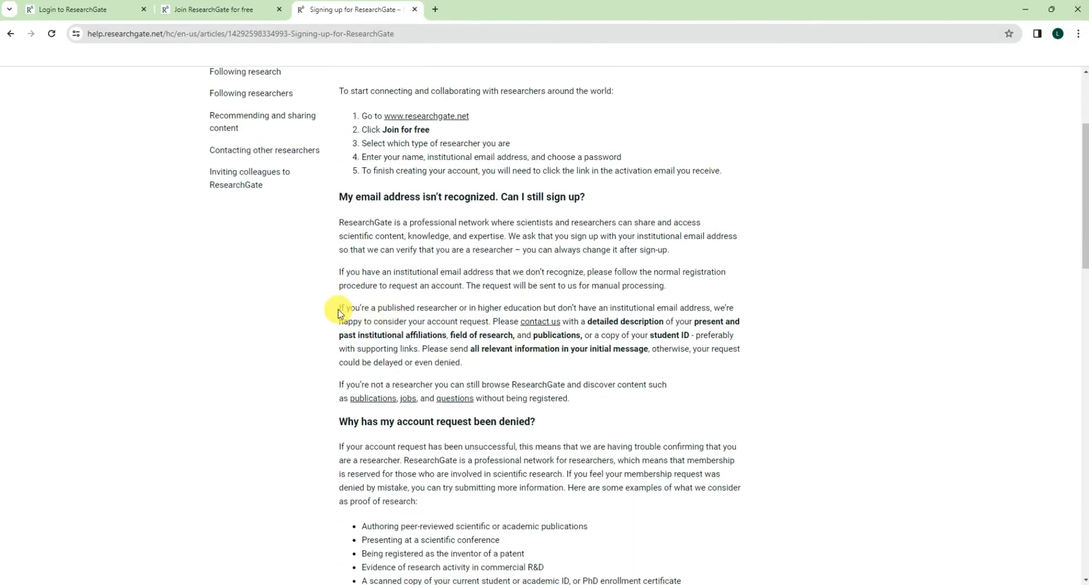
pyautogui.moveTo(524, 326)
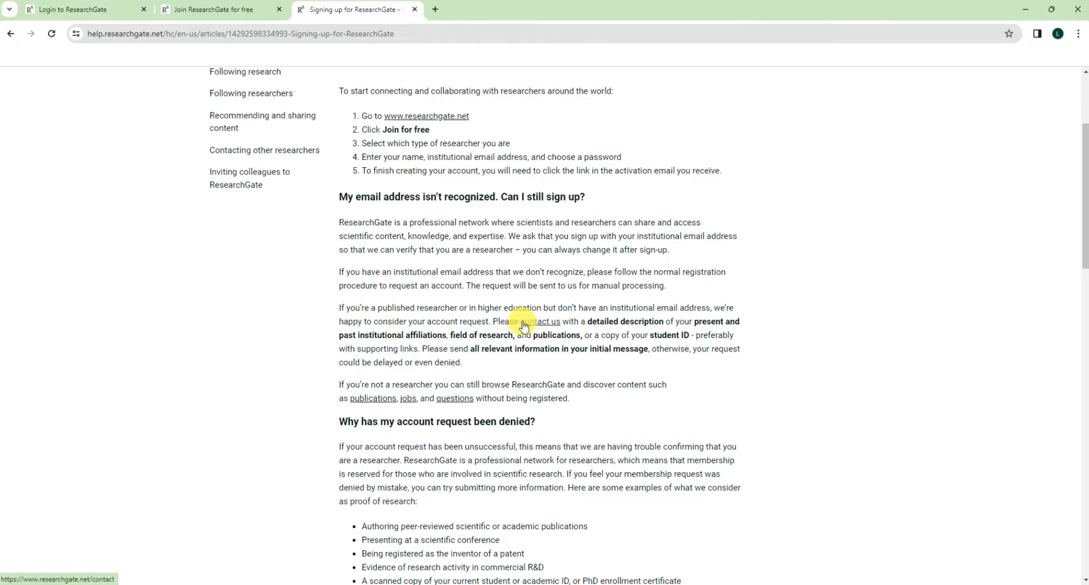
pyautogui.moveTo(531, 324)
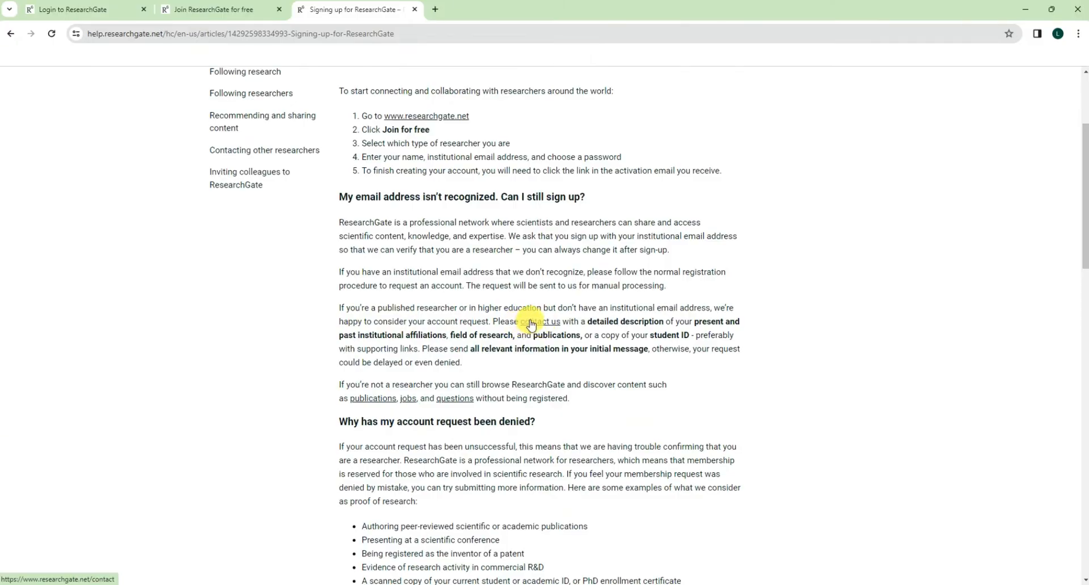
# Launch the 'contact us' request form in a new tab and return to the article.
pyautogui.click(538, 321)
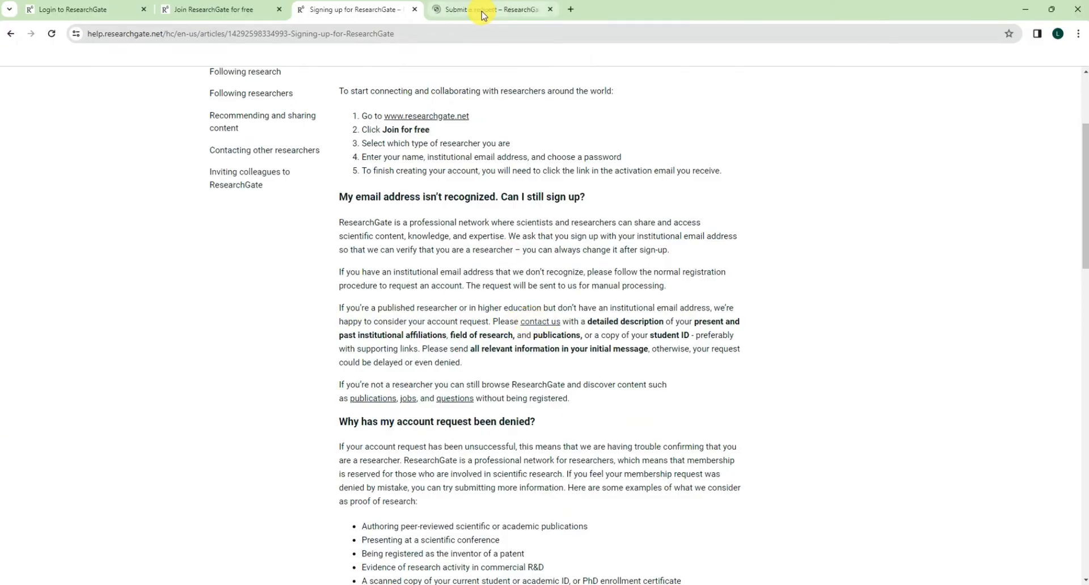
pyautogui.click(484, 10)
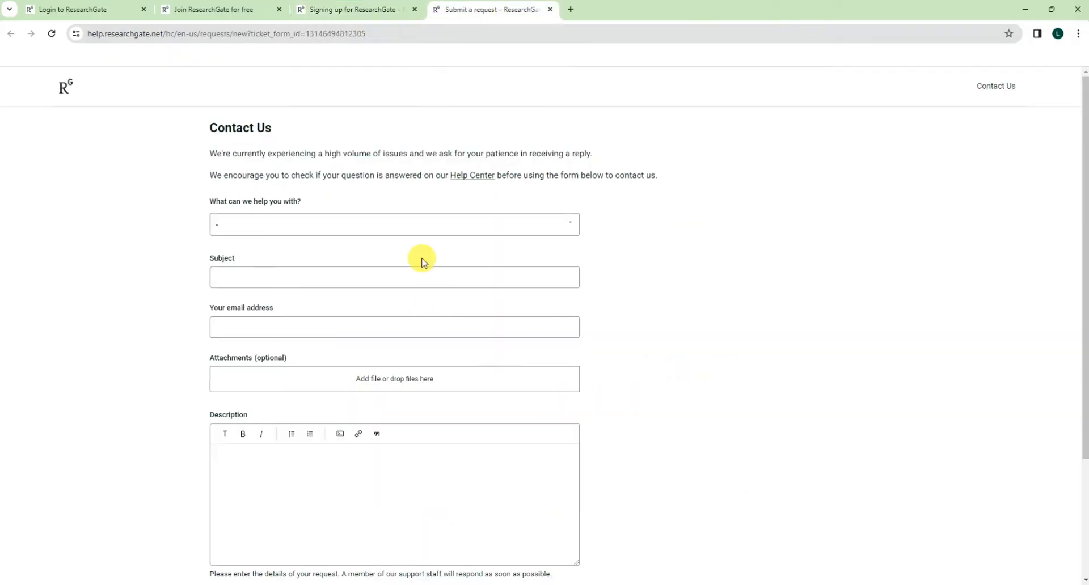
pyautogui.click(354, 9)
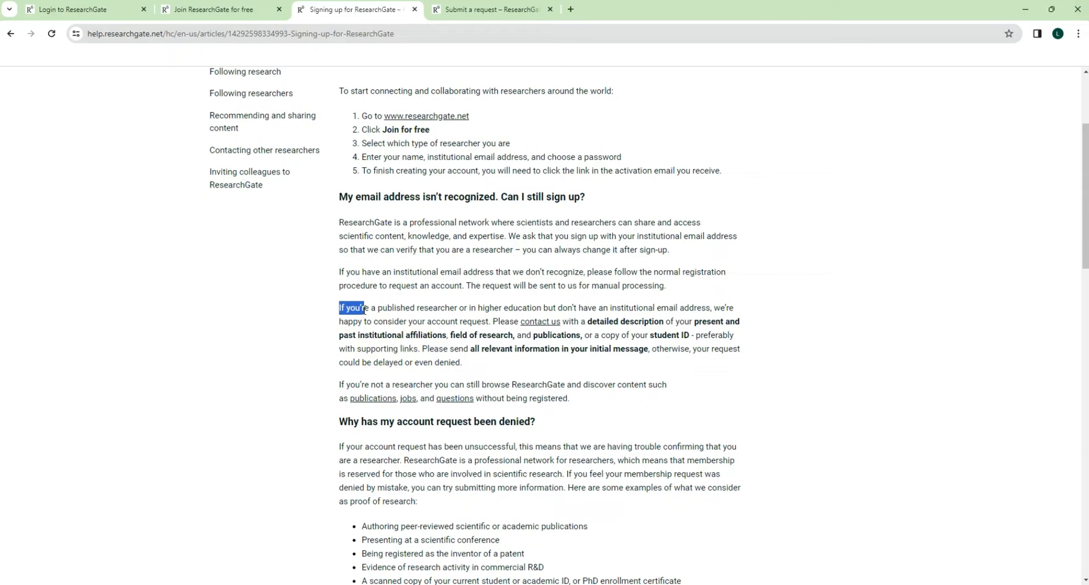
# Highlight the guidance on published researchers without institutional email, account requests and proof-of-research examples.
pyautogui.moveTo(339, 307); pyautogui.dragTo(428, 307)
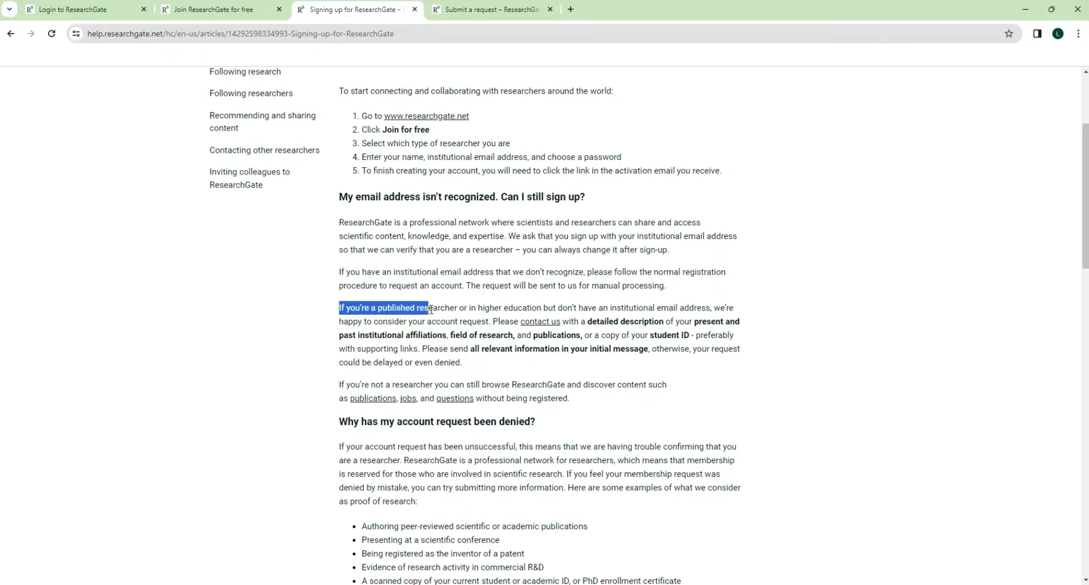
pyautogui.moveTo(429, 307); pyautogui.dragTo(537, 308)
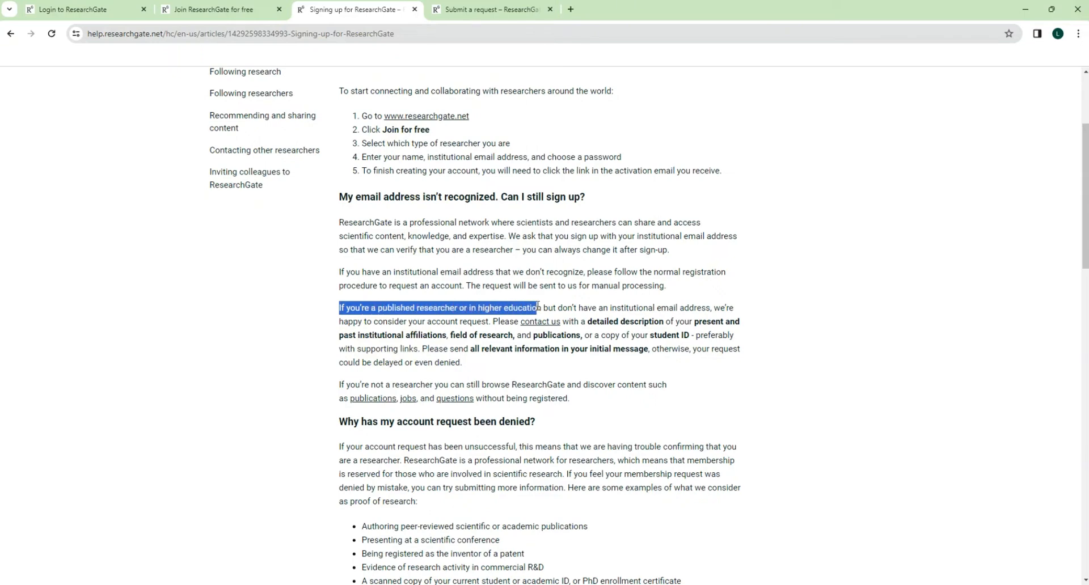
pyautogui.moveTo(536, 307); pyautogui.dragTo(707, 308)
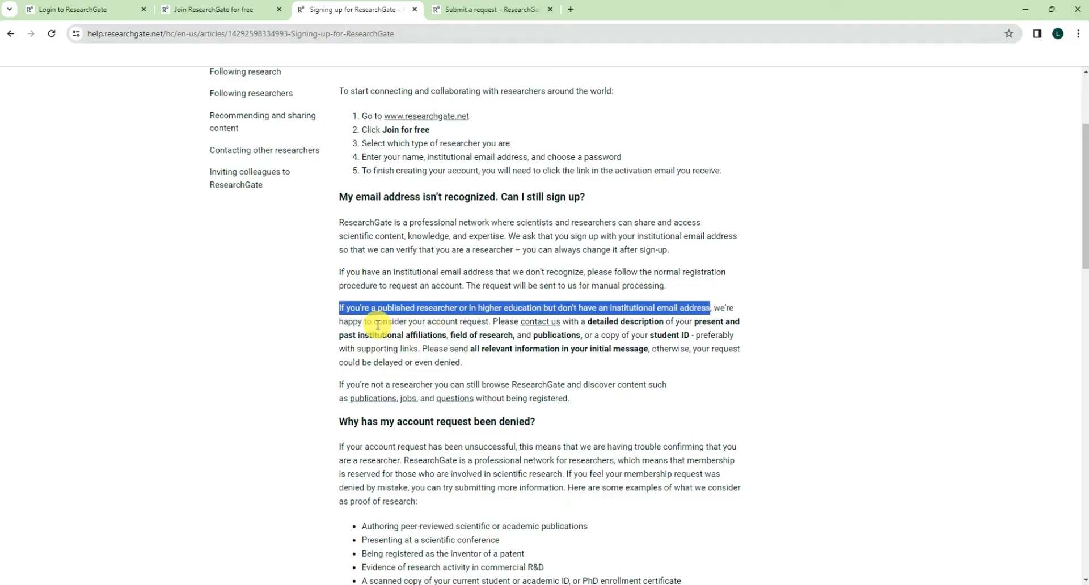
pyautogui.moveTo(364, 321); pyautogui.dragTo(468, 321)
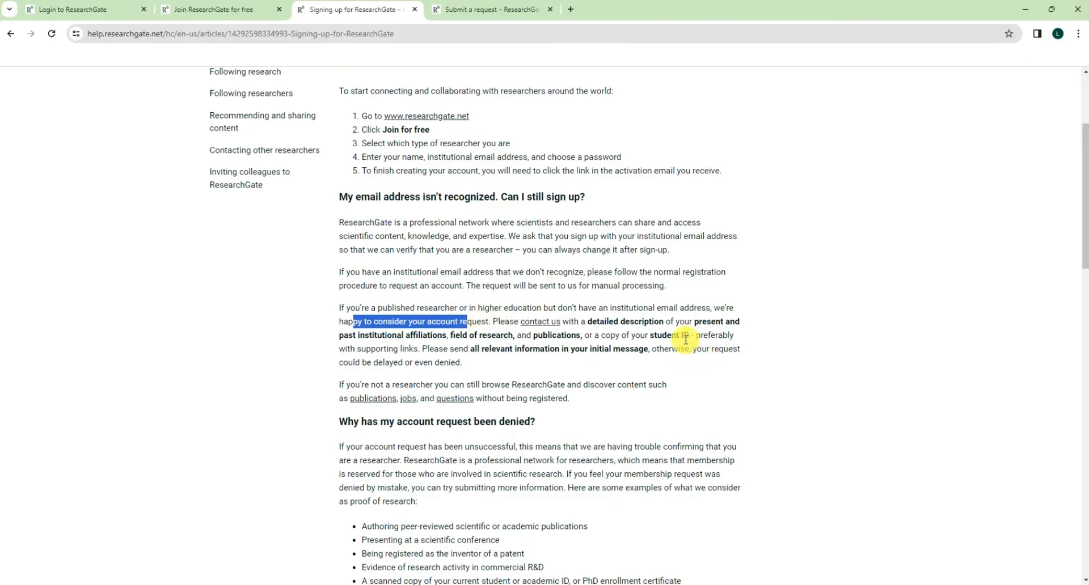
pyautogui.moveTo(592, 321); pyautogui.dragTo(629, 321)
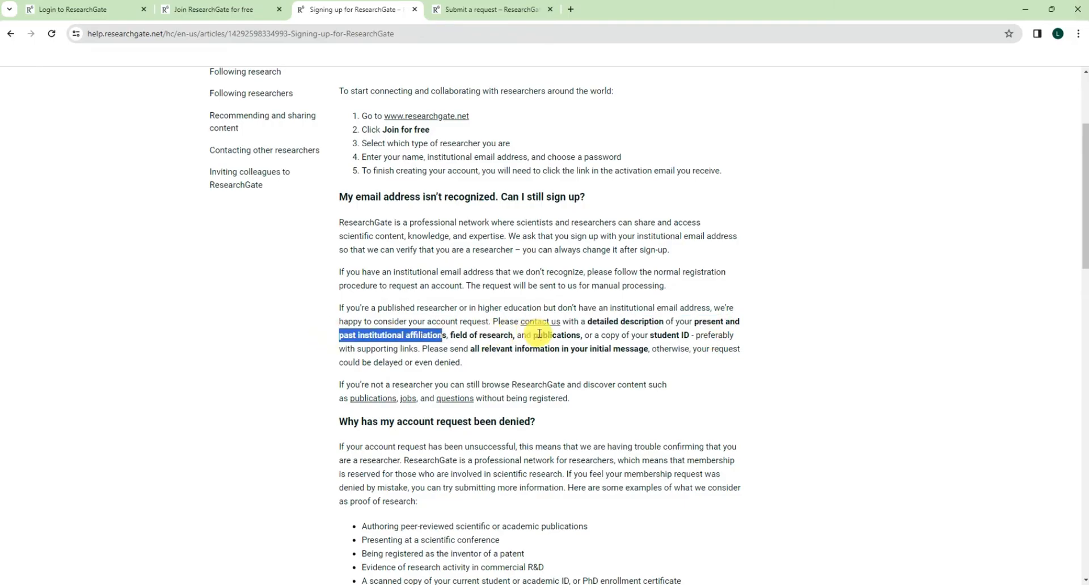
pyautogui.doubleClick(557, 335)
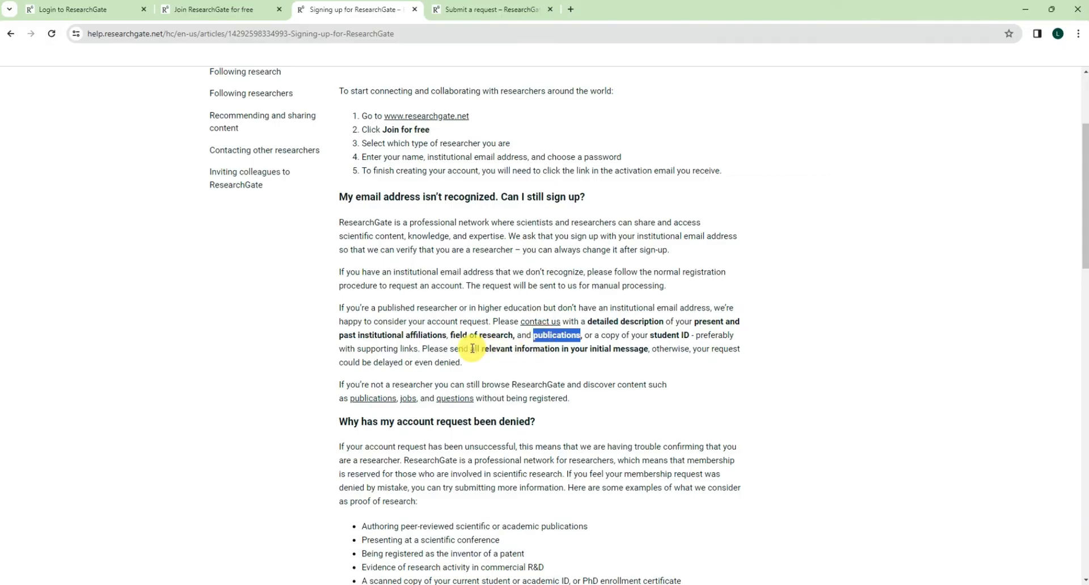
pyautogui.scroll(-3)
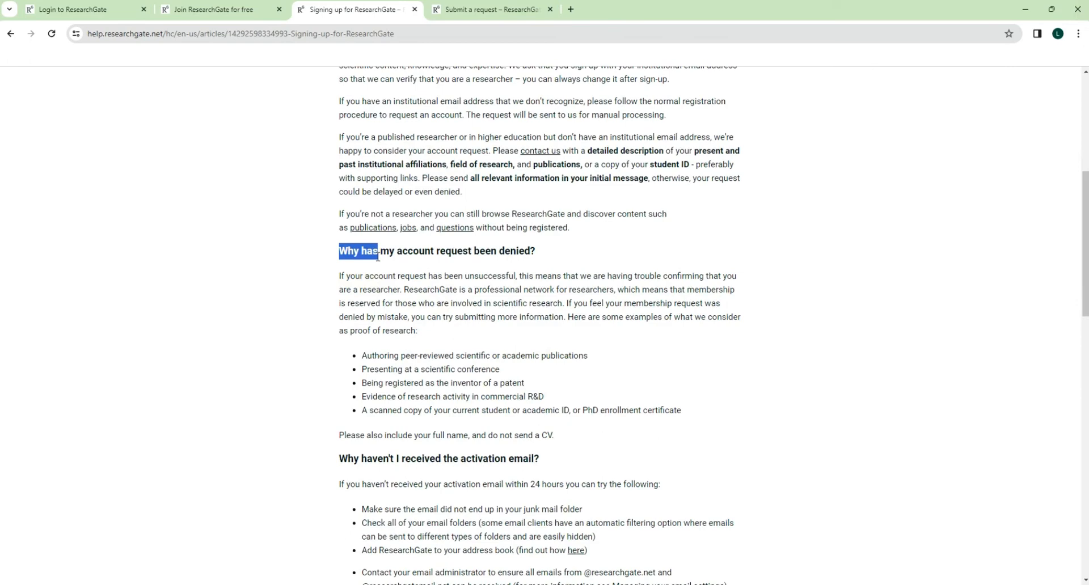
pyautogui.moveTo(379, 256); pyautogui.dragTo(479, 255)
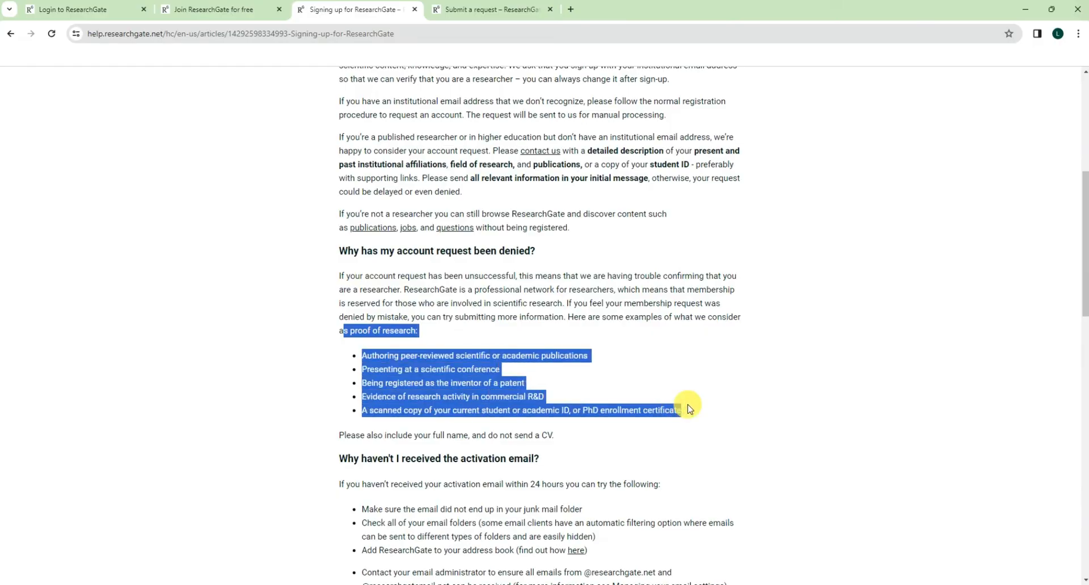
pyautogui.moveTo(502, 13)
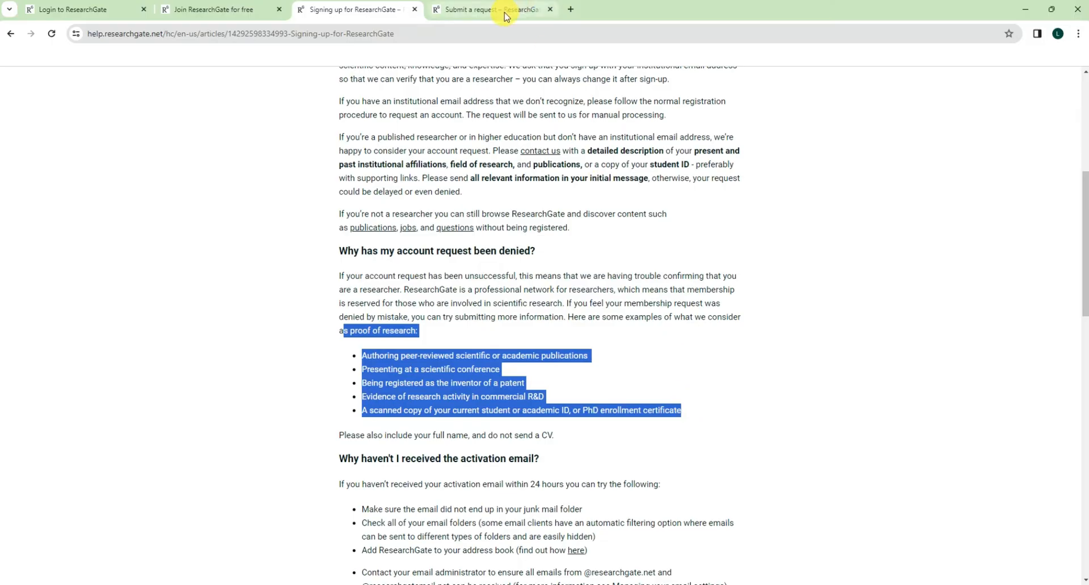
# Set the request form to 'Account and profiles' with 'I have another issue or question'.
pyautogui.click(491, 10)
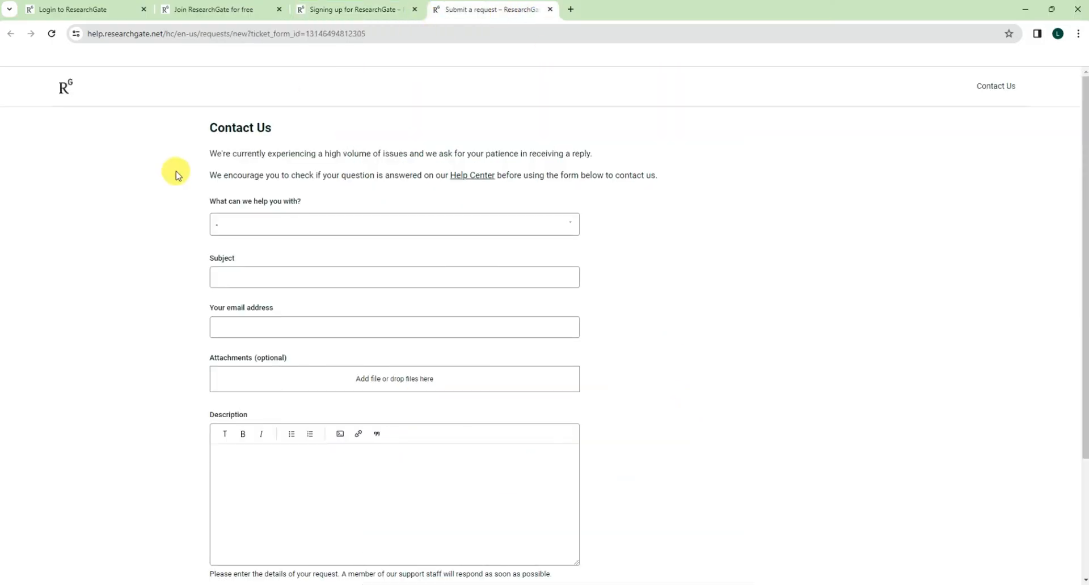
pyautogui.click(393, 223)
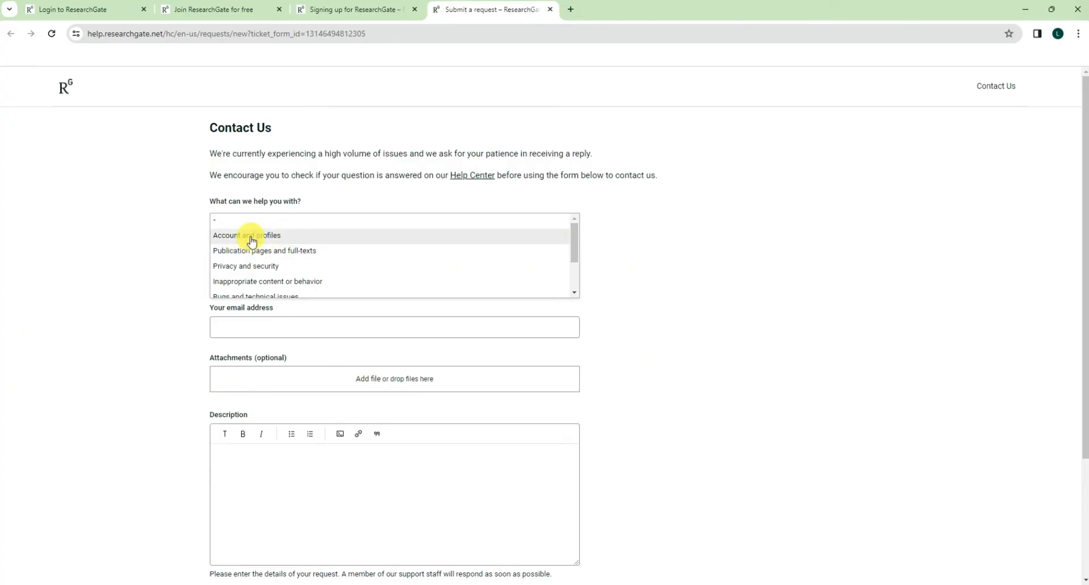
pyautogui.click(246, 234)
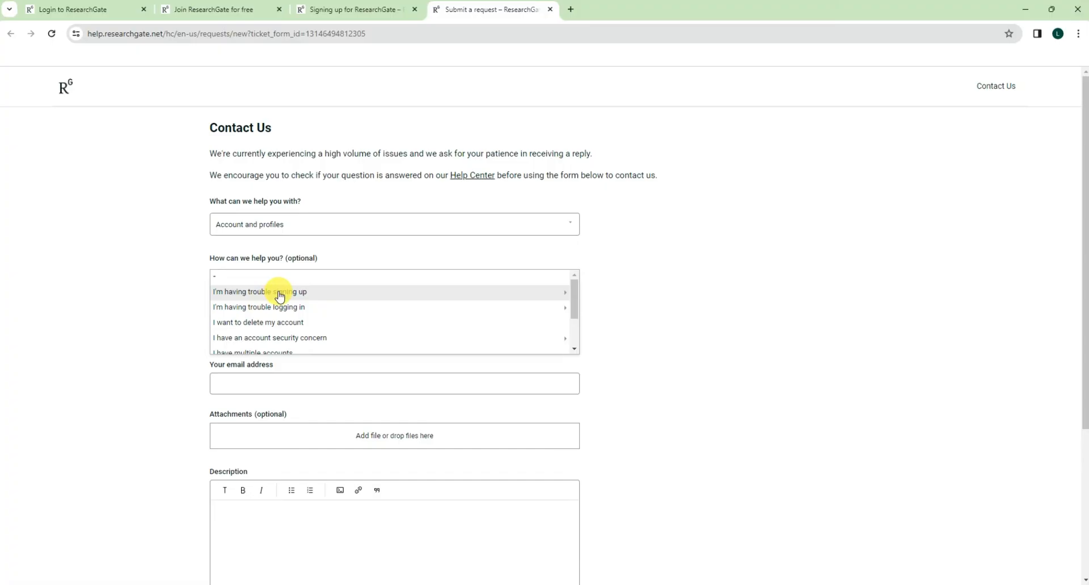
pyautogui.click(277, 292)
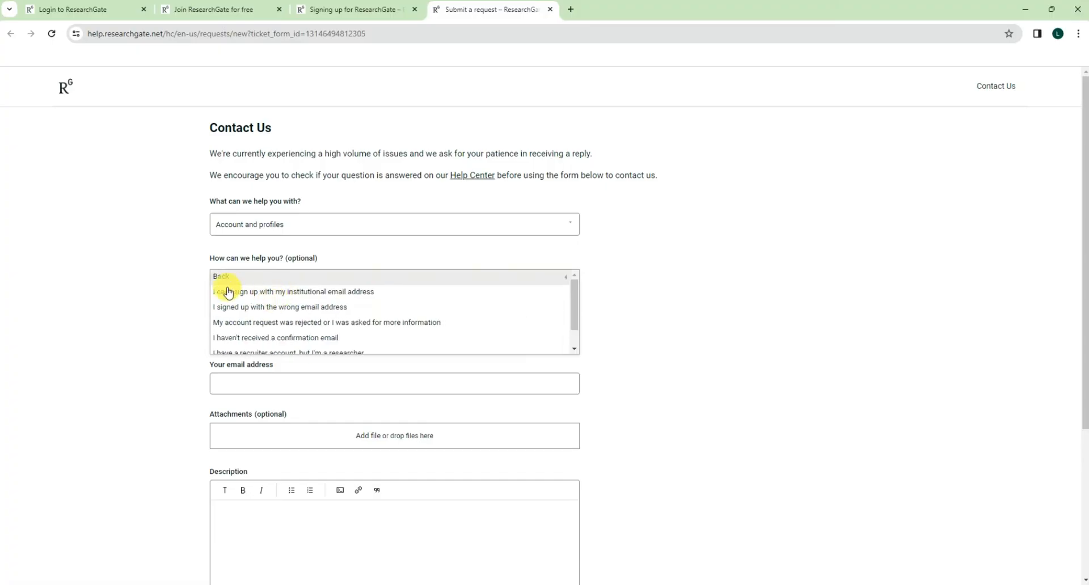
pyautogui.moveTo(306, 332)
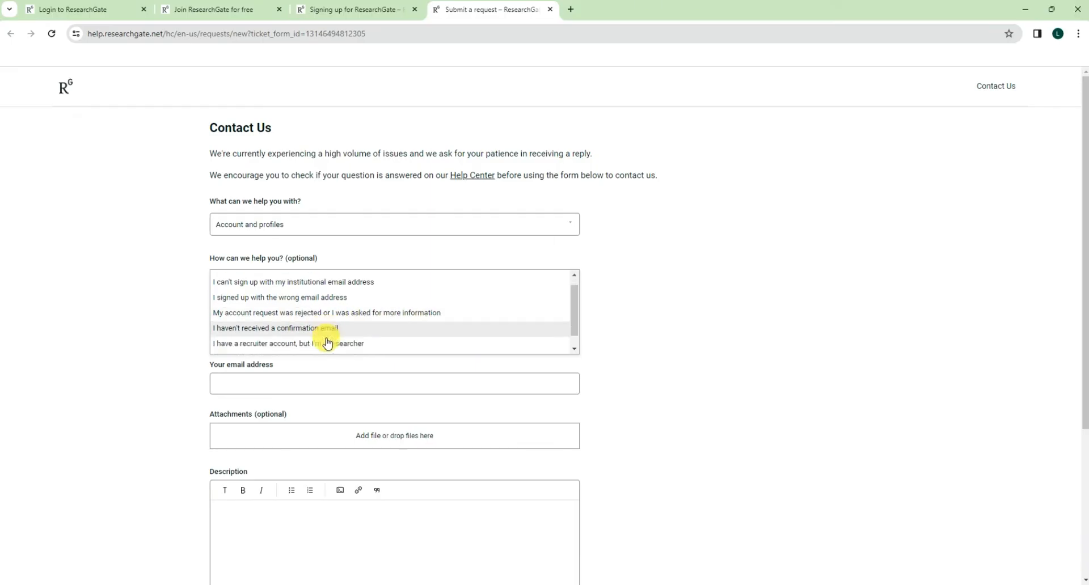
pyautogui.scroll(-3)
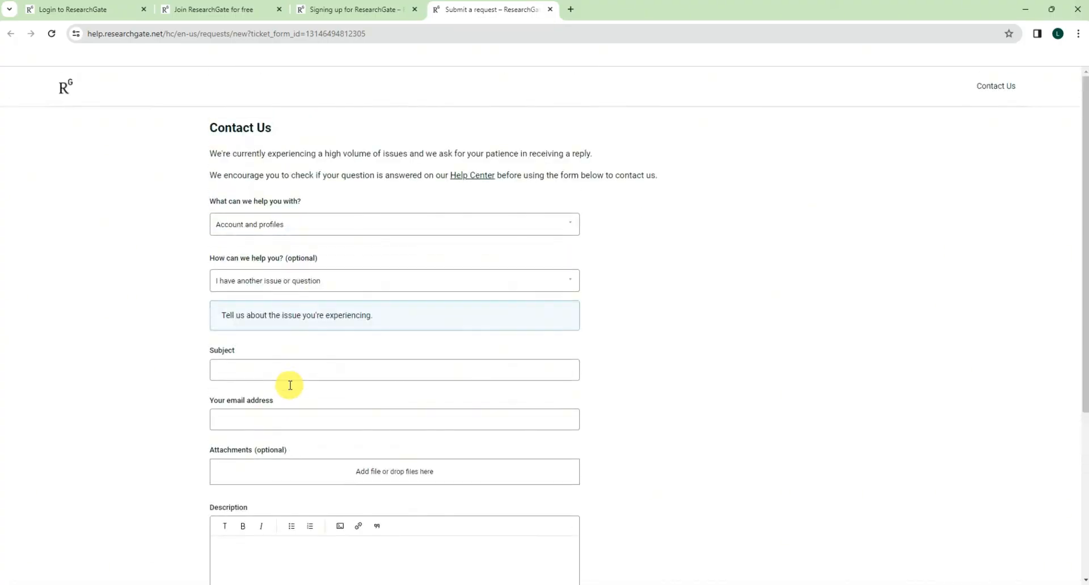
# Review the form down to Submit, then return to the signing-up article tab.
pyautogui.scroll(-3)
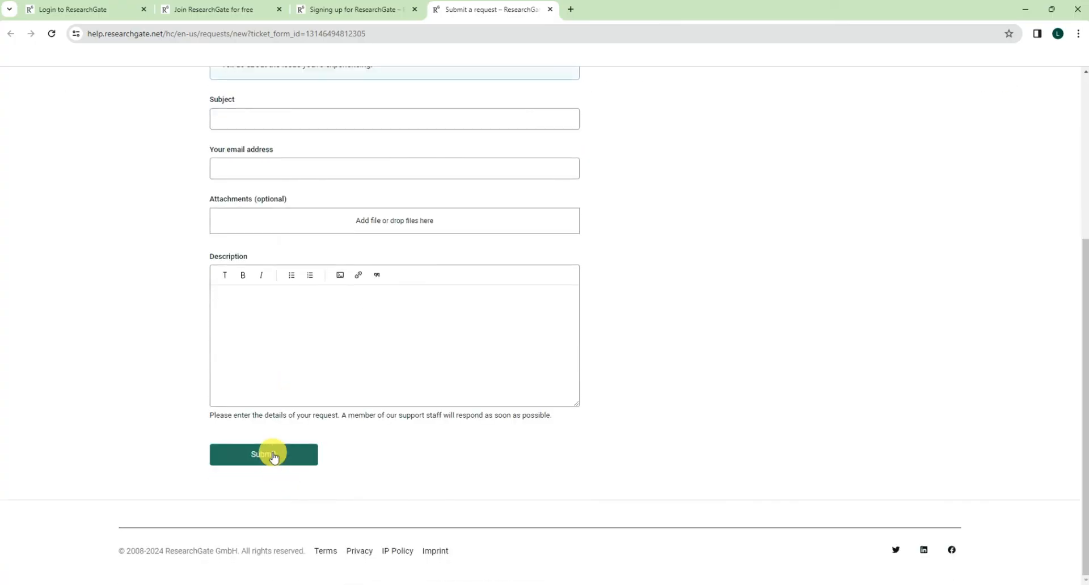
pyautogui.moveTo(430, 418)
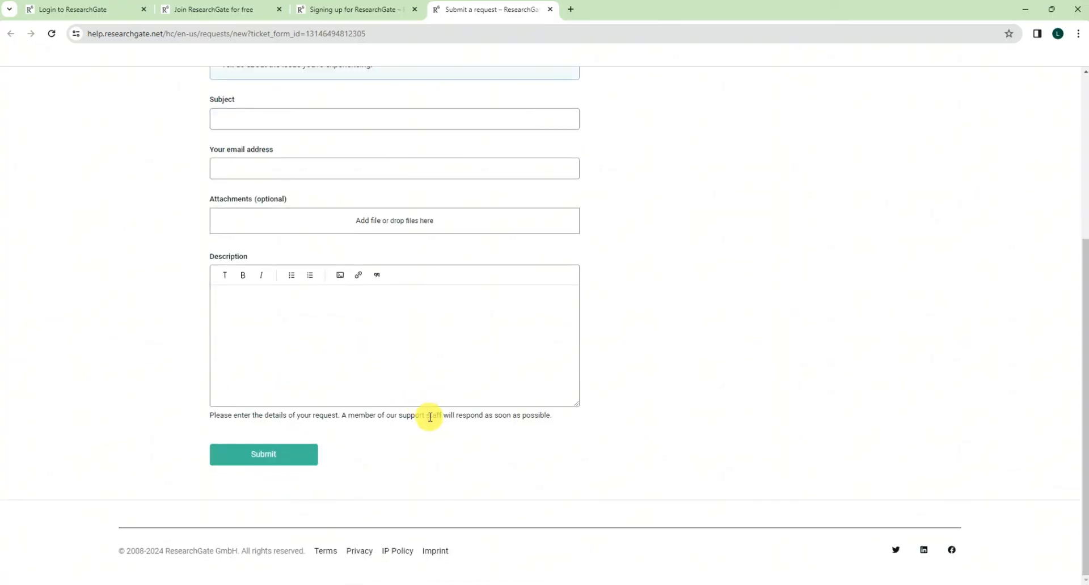
pyautogui.click(355, 9)
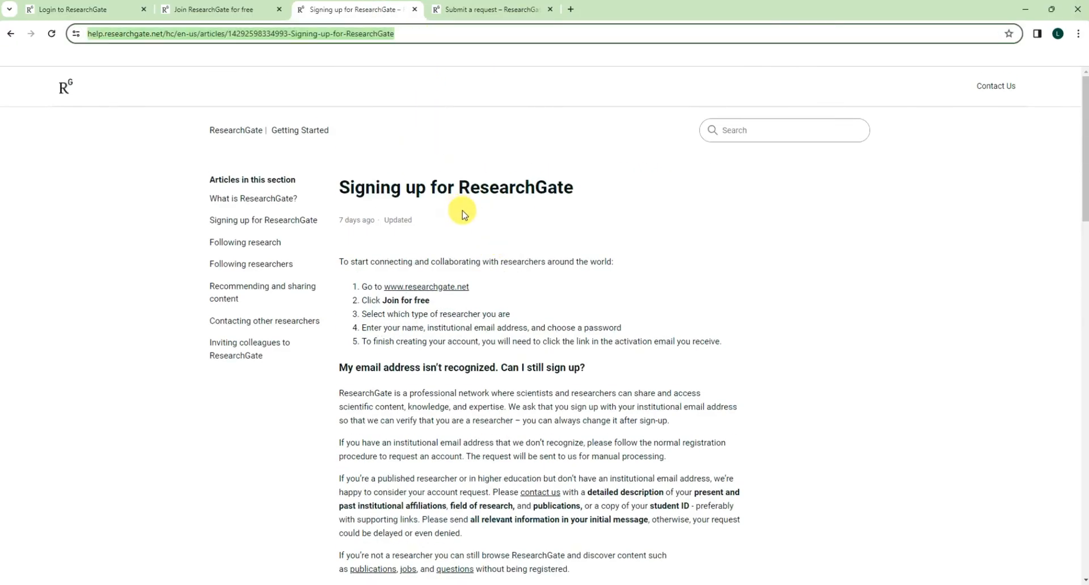
pyautogui.moveTo(467, 217)
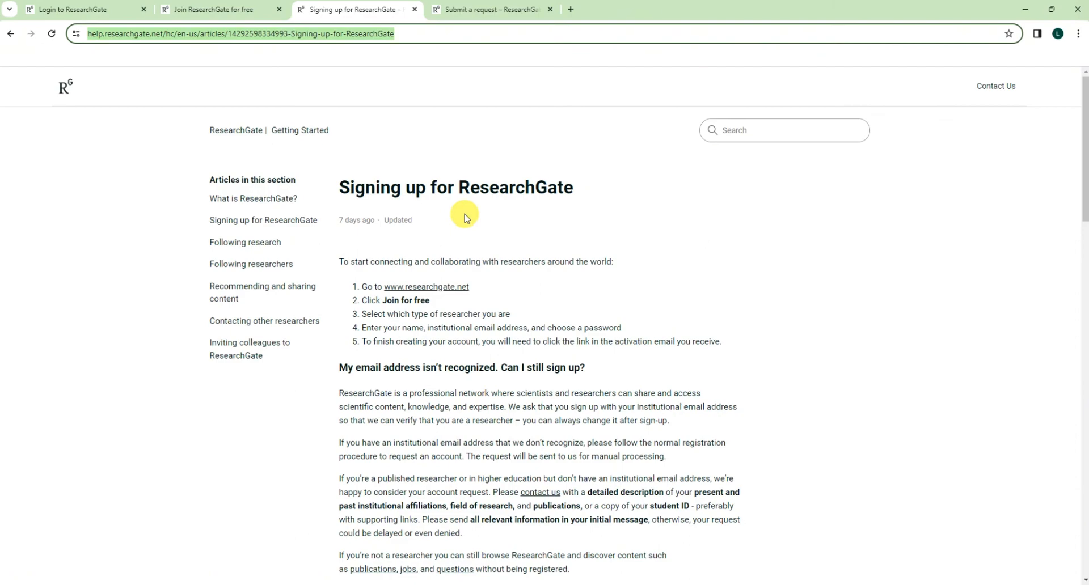